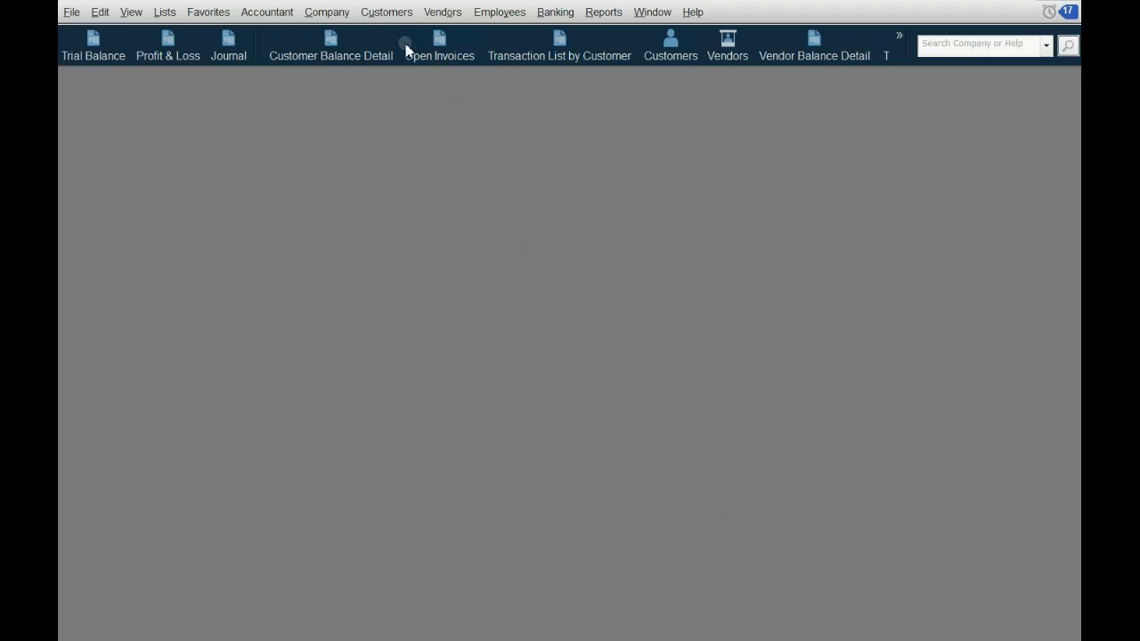
Start an invoice for the RUB customer dated 01/25/2021, accepting the exchange rate notice.
{"action": "left_click", "coordinate": [438, 43]}
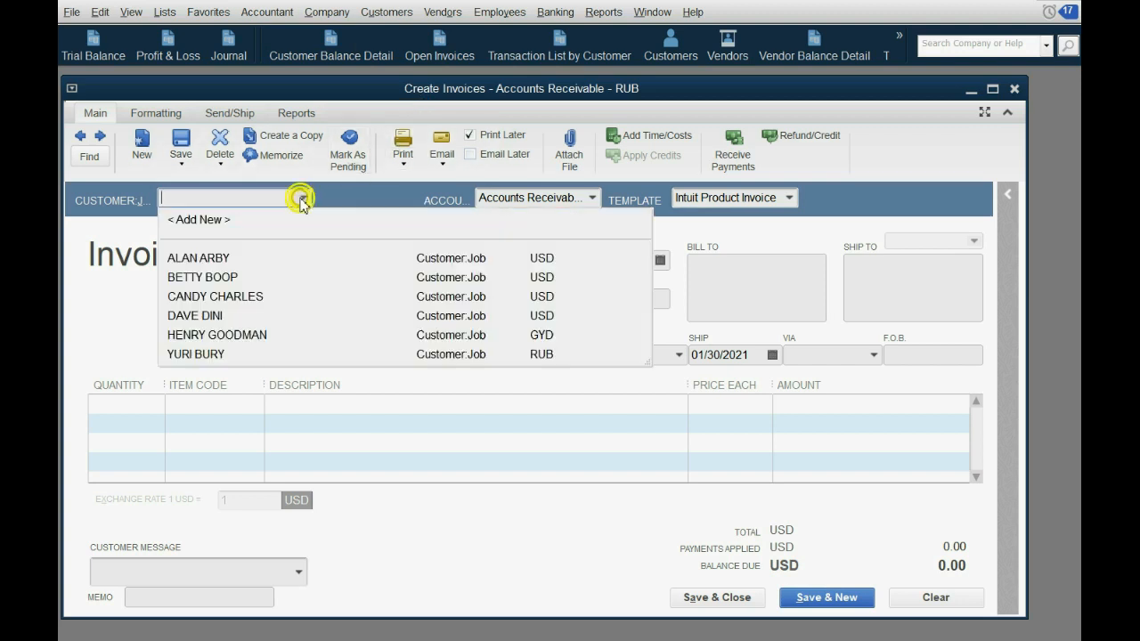
{"action": "left_click", "coordinate": [195, 353]}
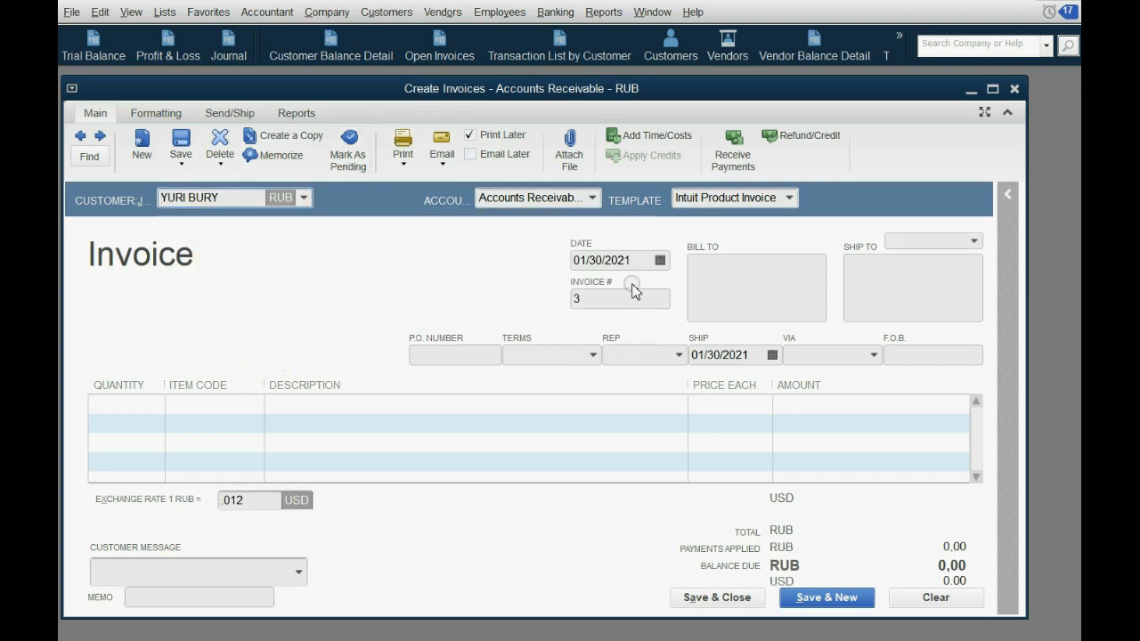
{"action": "left_click", "coordinate": [684, 261]}
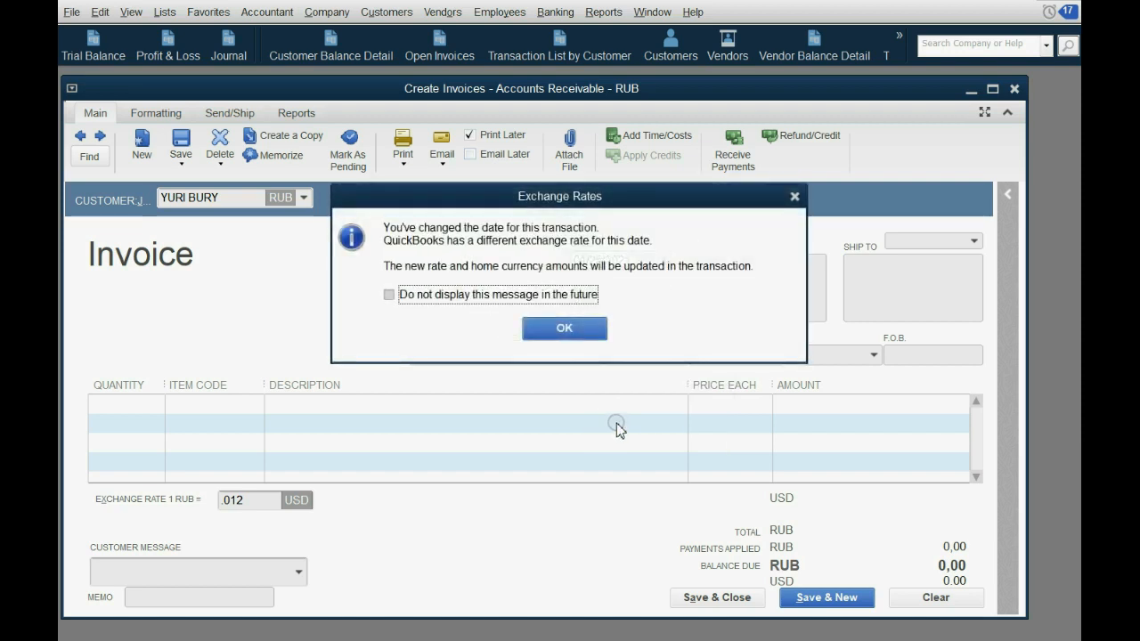
{"action": "left_click", "coordinate": [563, 328]}
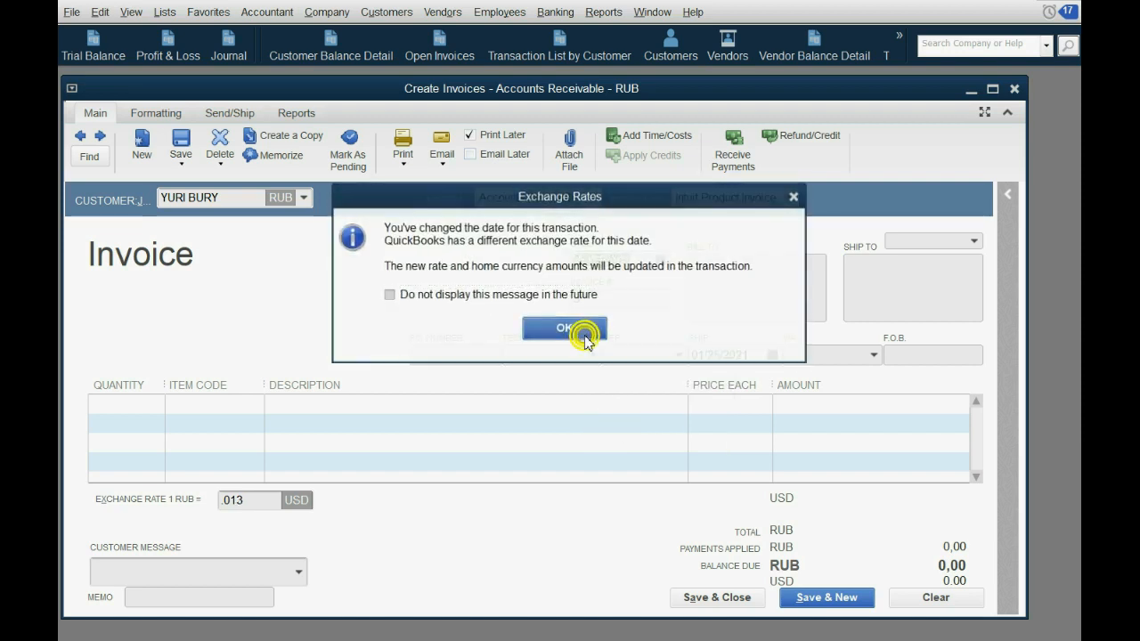
{"action": "left_click", "coordinate": [559, 328]}
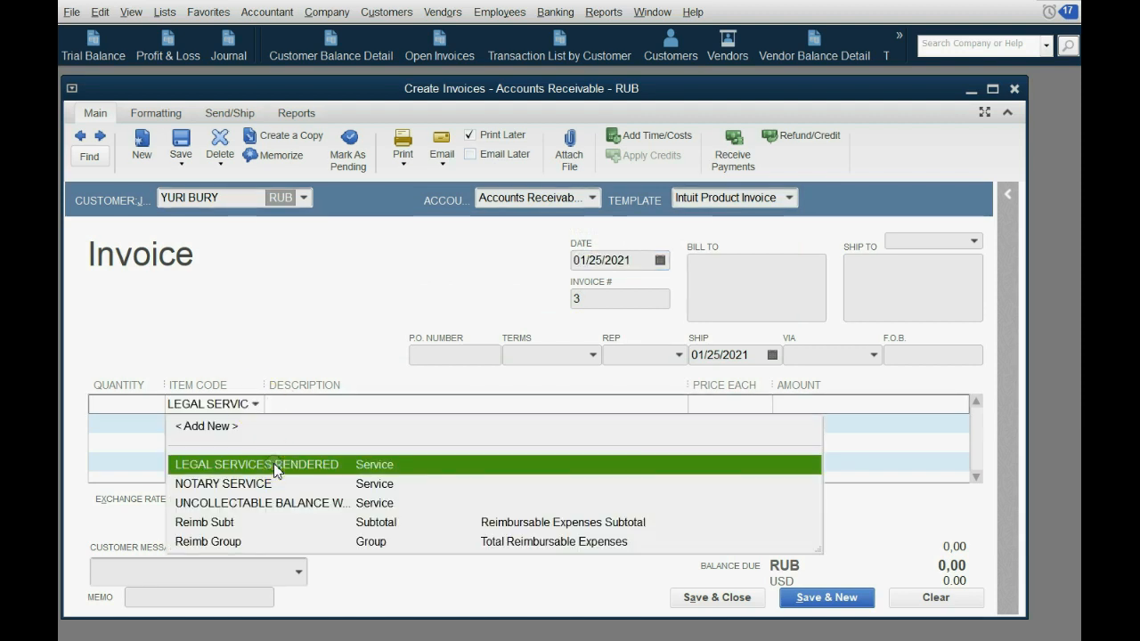
Bill Legal Services Rendered for 10,000 RUB on the invoice.
{"action": "left_click", "coordinate": [257, 464]}
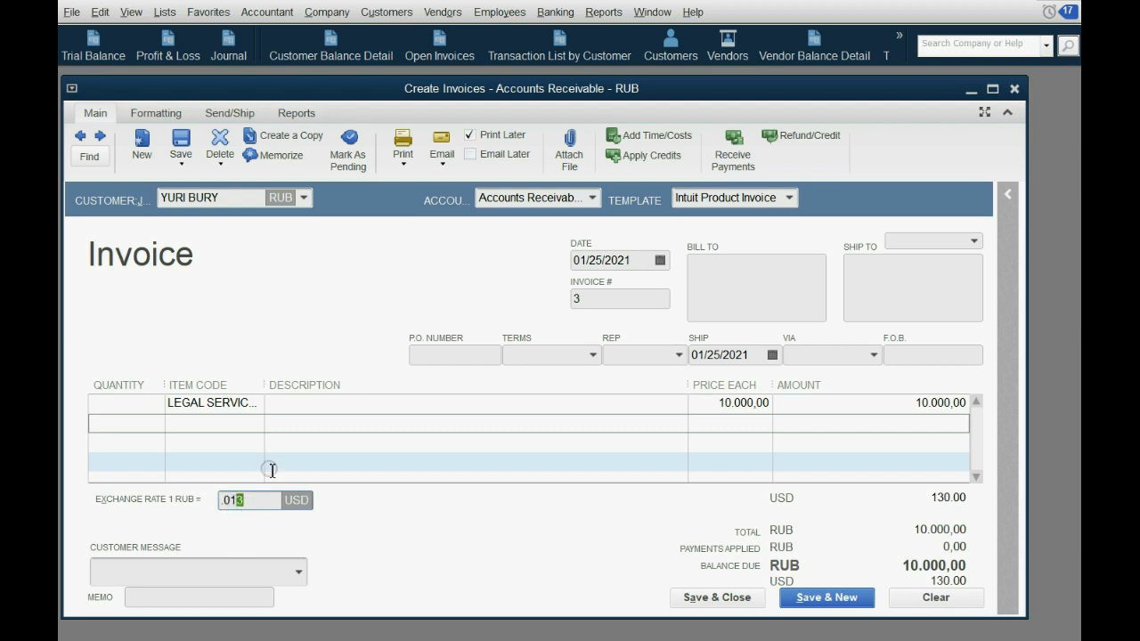
{"action": "type", "text": "3"}
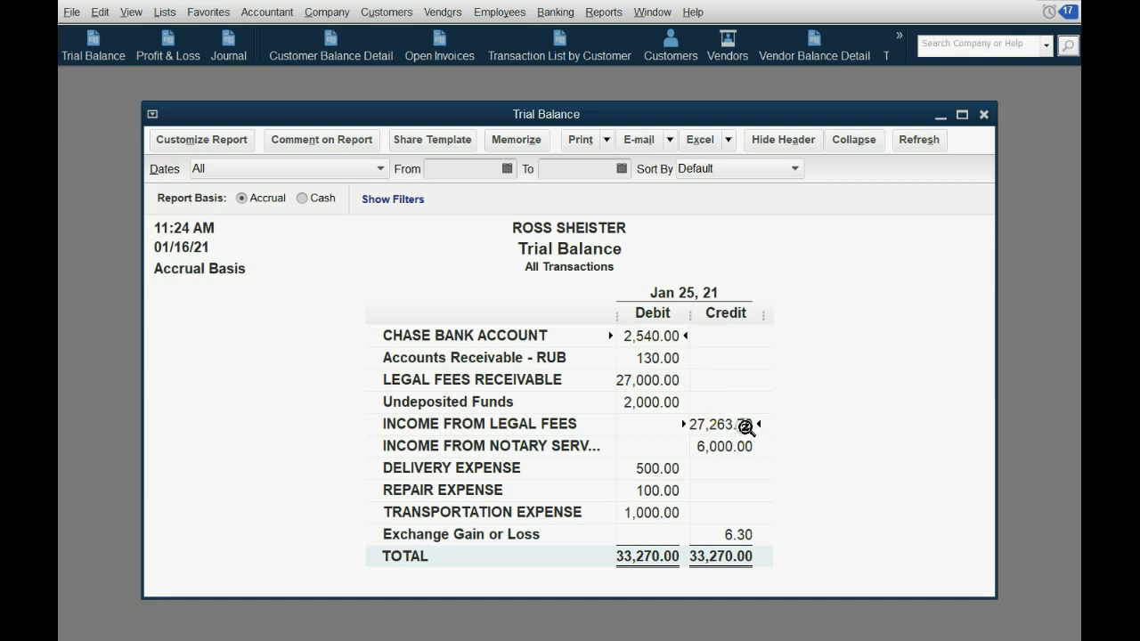
{"action": "double_click", "coordinate": [723, 424]}
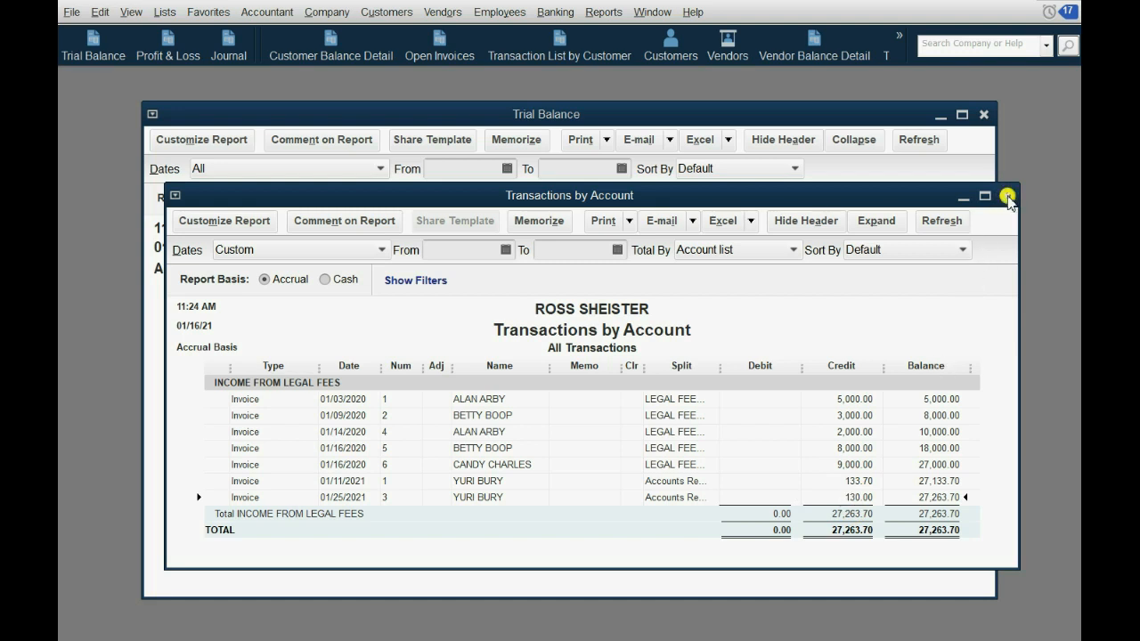
{"action": "left_click", "coordinate": [1006, 195]}
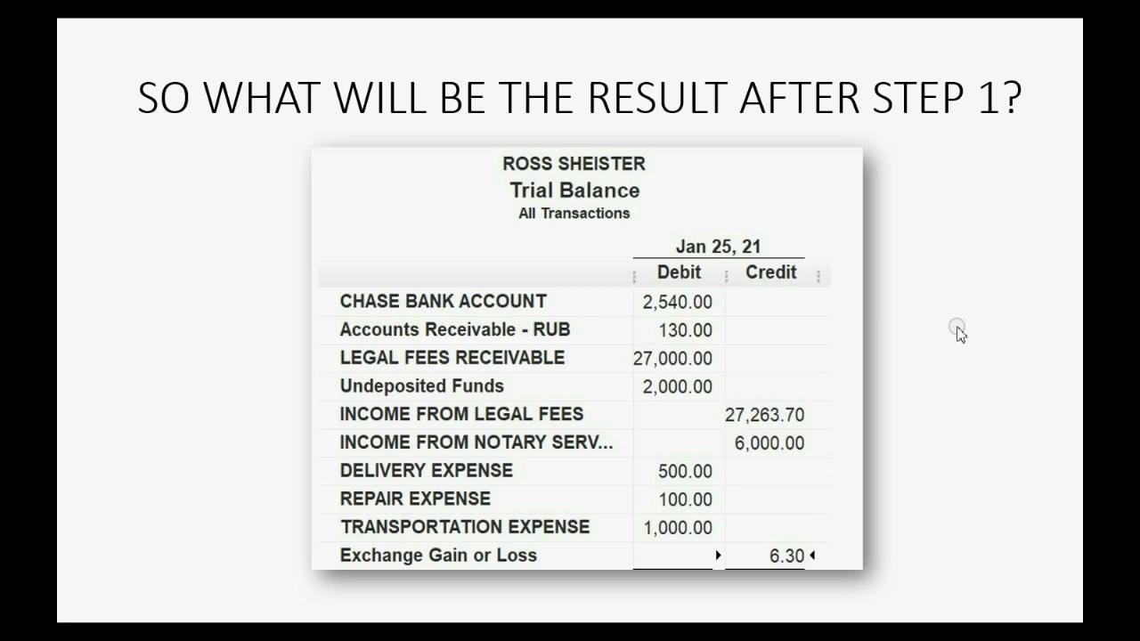
{"action": "mouse_move", "coordinate": [1036, 285]}
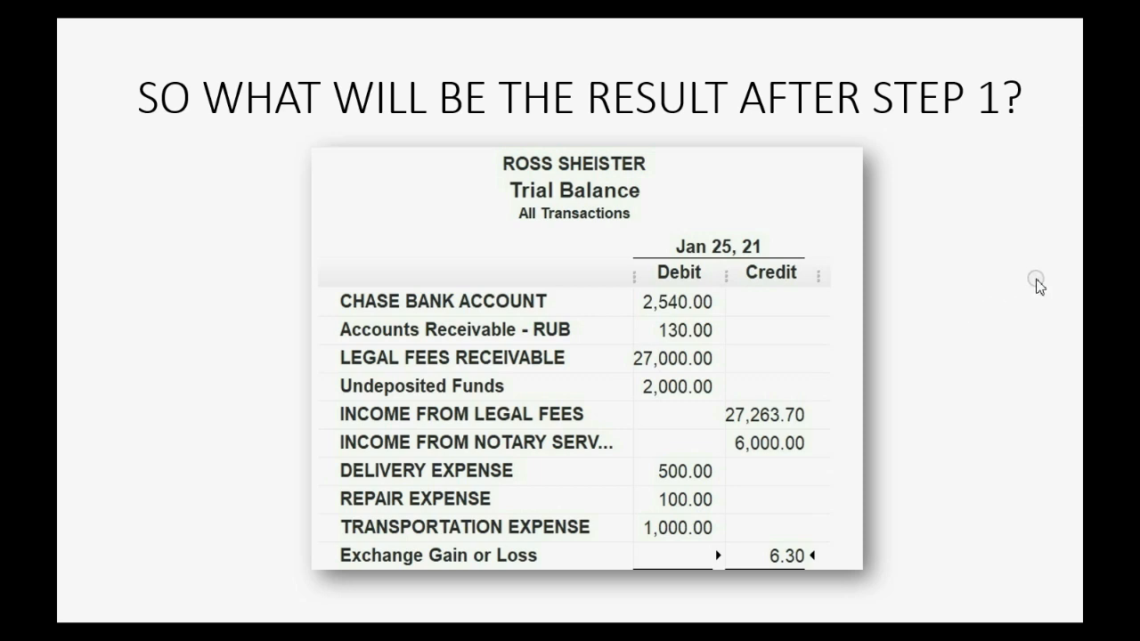
{"action": "mouse_move", "coordinate": [752, 337]}
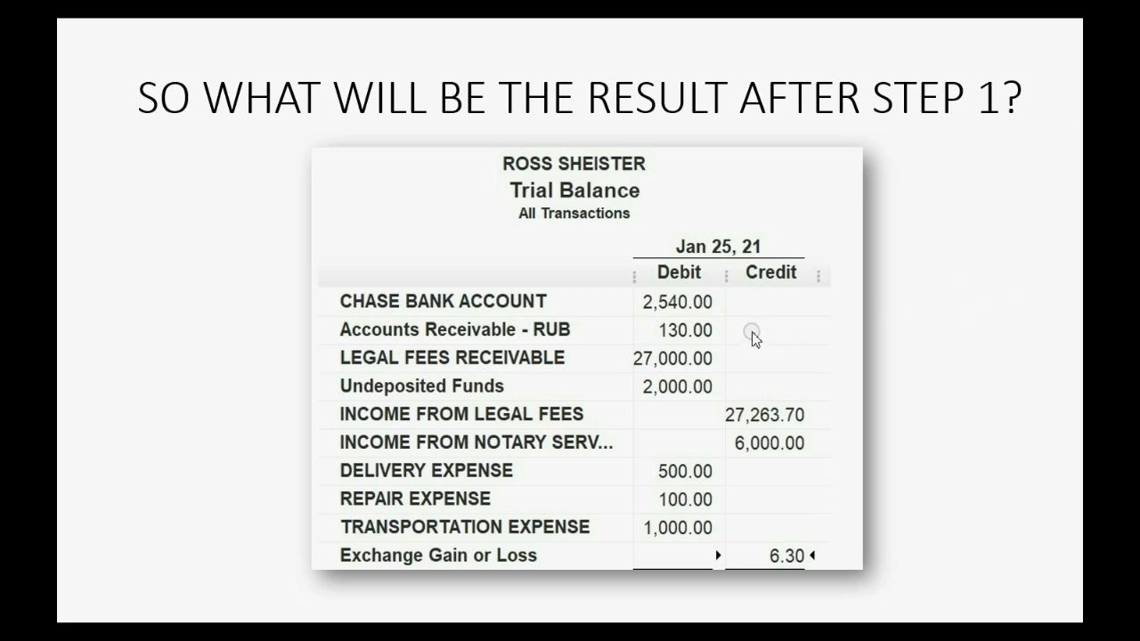
{"action": "mouse_move", "coordinate": [670, 329]}
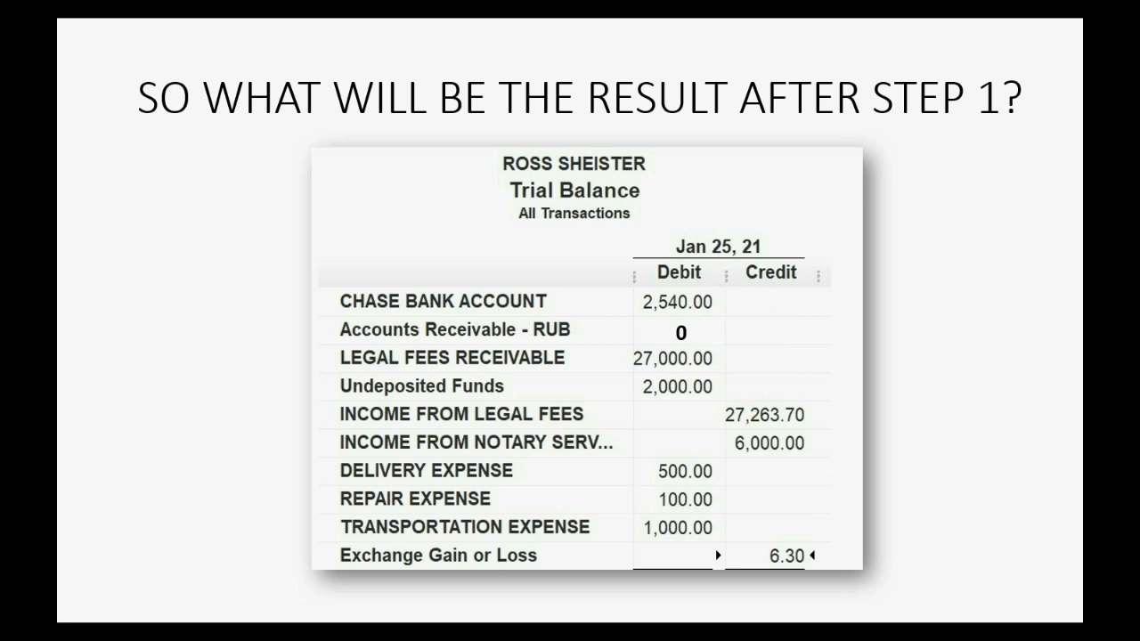
{"action": "mouse_move", "coordinate": [830, 345]}
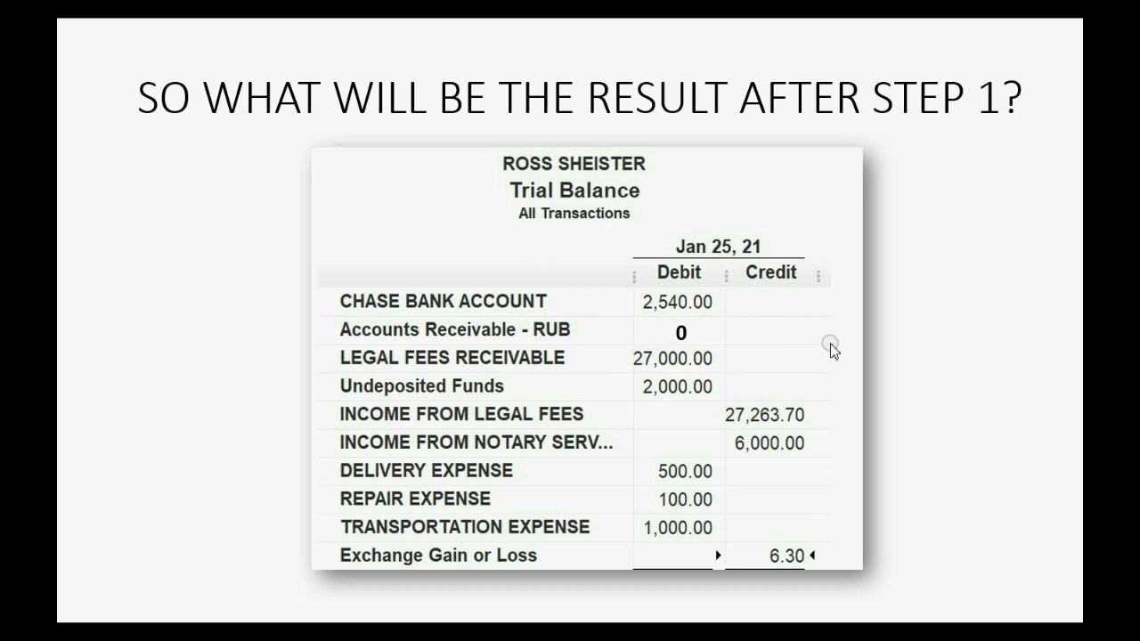
{"action": "mouse_move", "coordinate": [669, 395]}
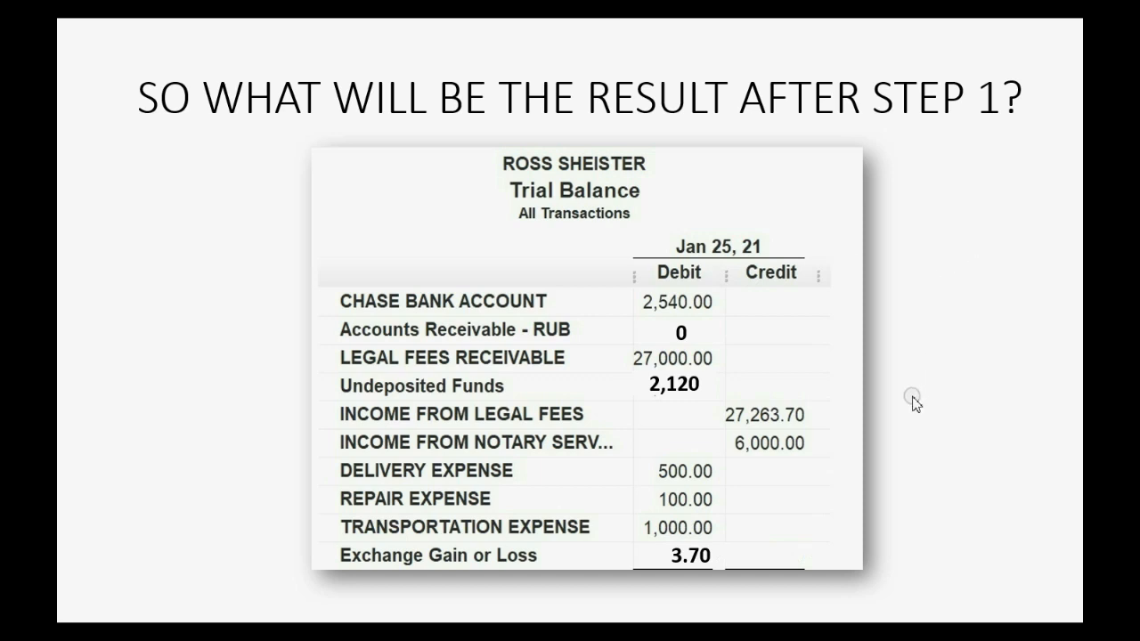
{"action": "mouse_move", "coordinate": [908, 406]}
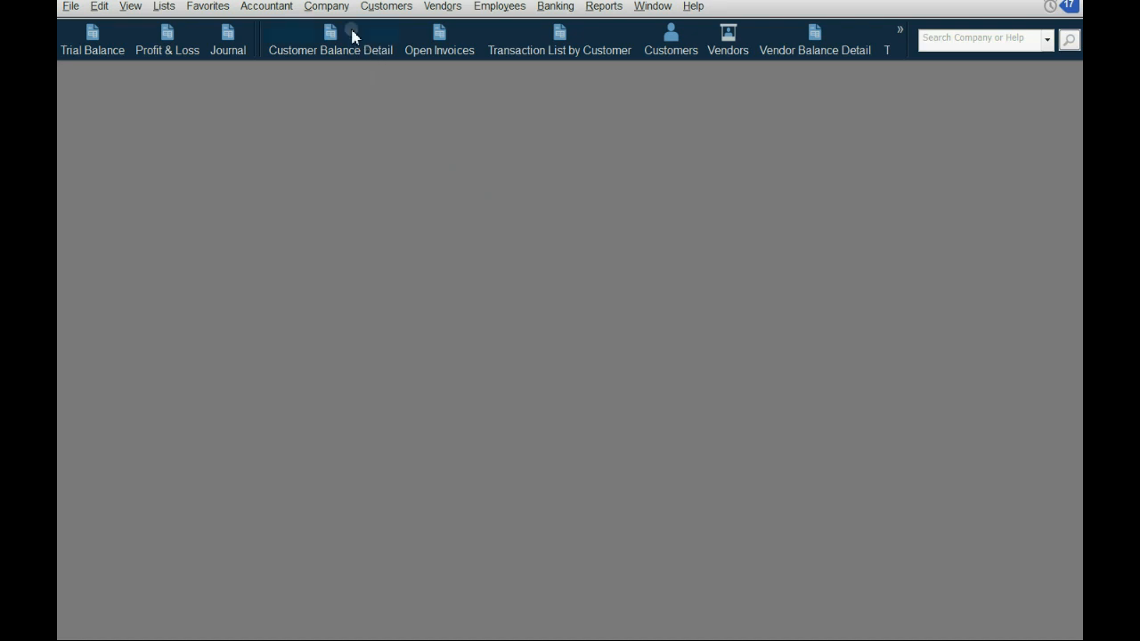
Start a Receive Payments entry for the RUB customer dated 01/30/2021.
{"action": "left_click", "coordinate": [385, 7]}
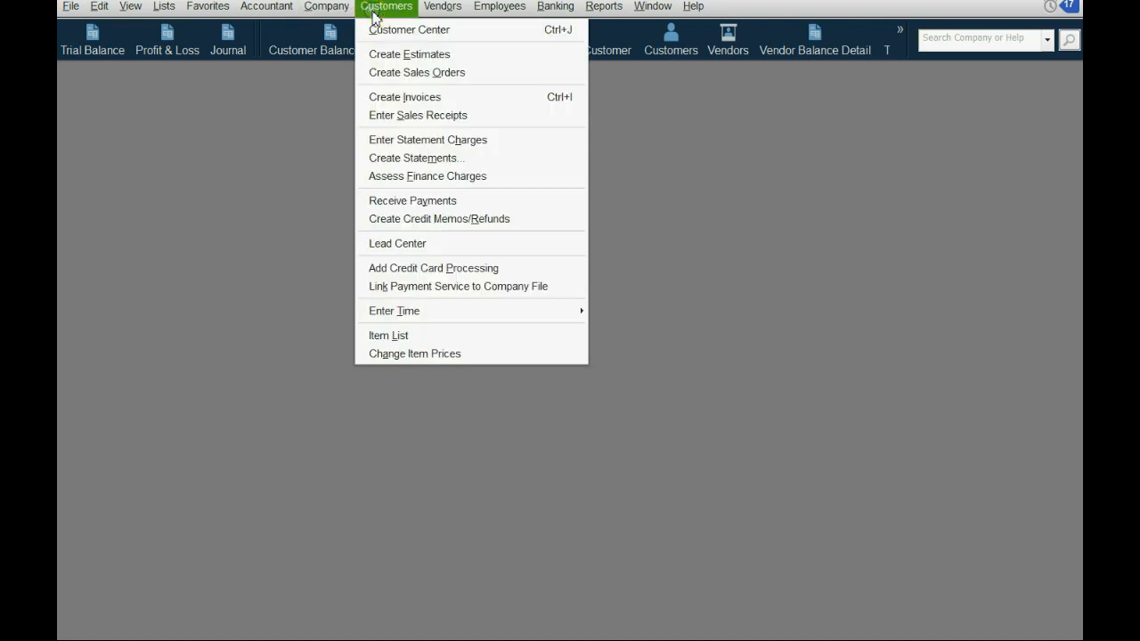
{"action": "left_click", "coordinate": [413, 200]}
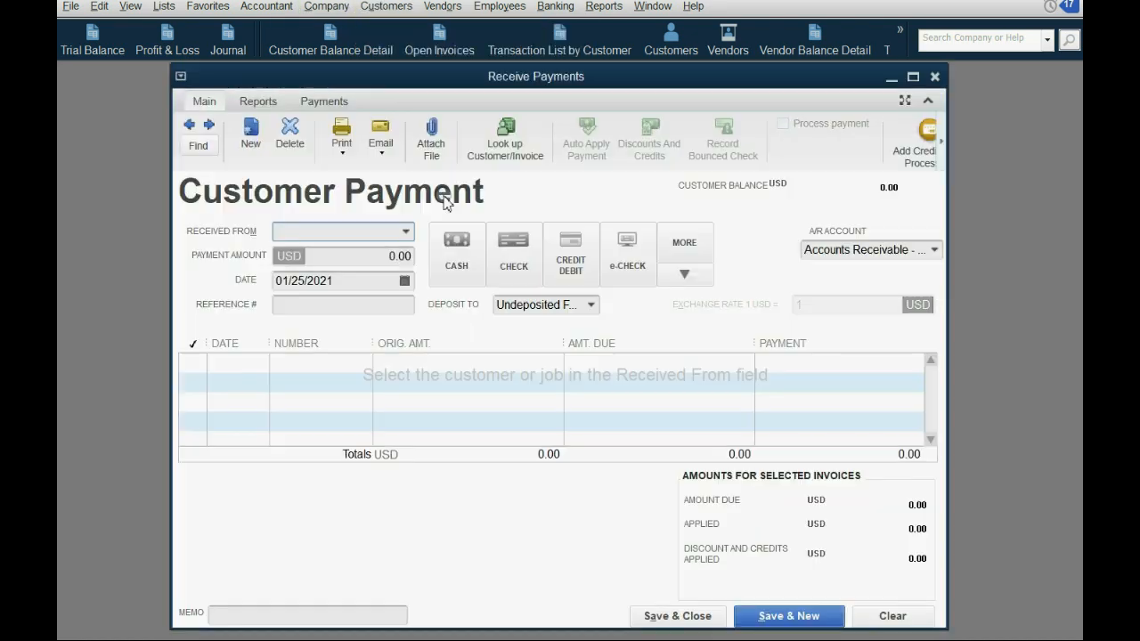
{"action": "left_click", "coordinate": [406, 231]}
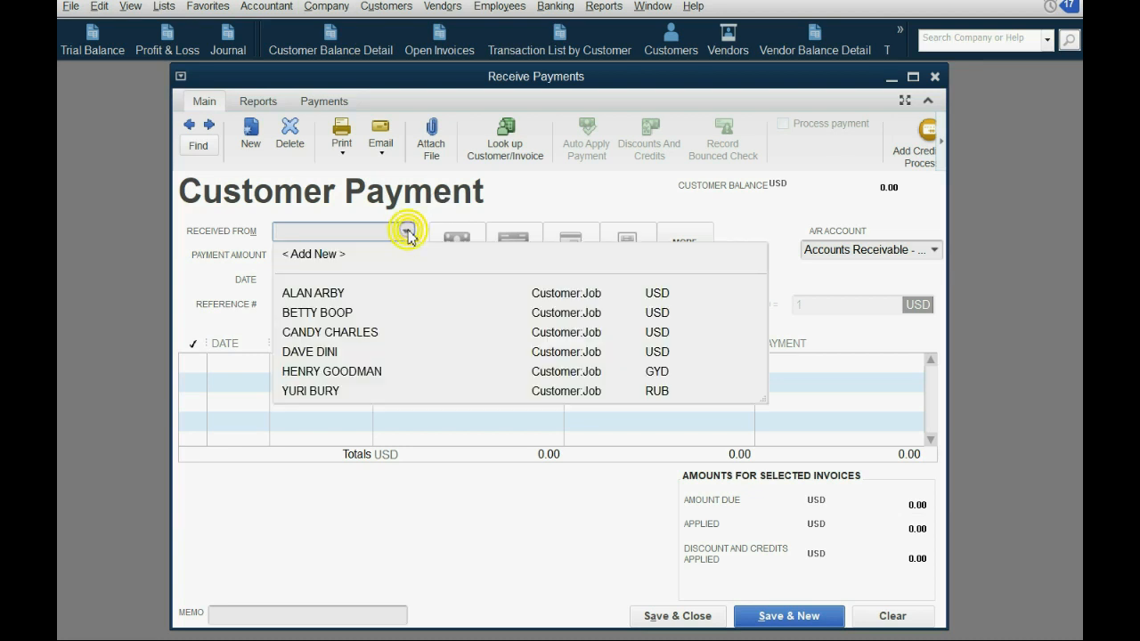
{"action": "left_click", "coordinate": [310, 391]}
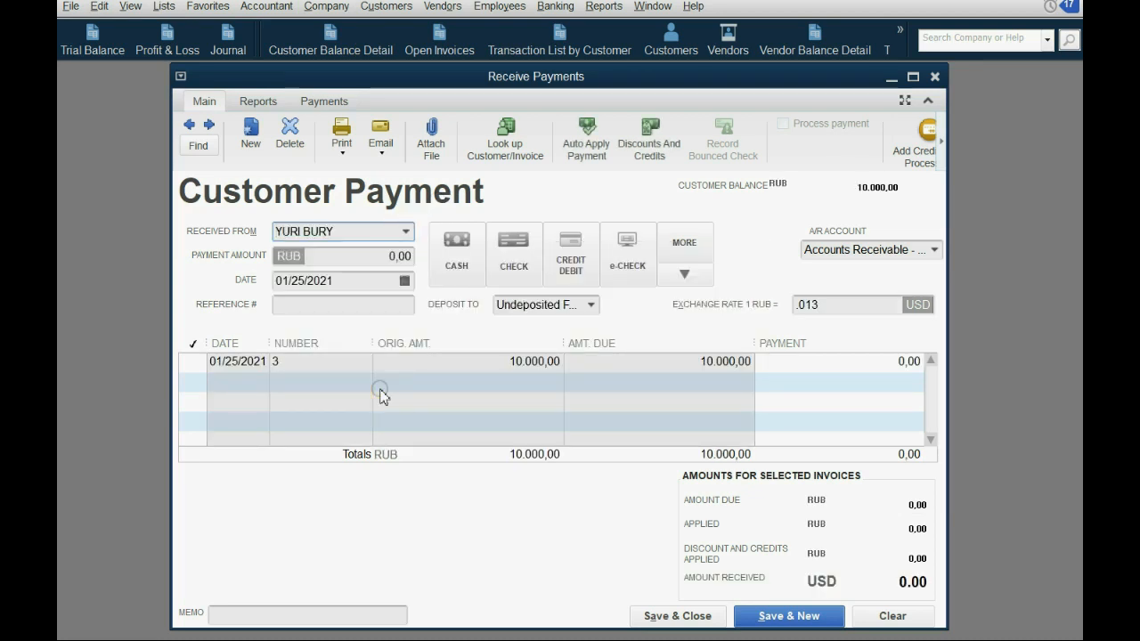
{"action": "mouse_move", "coordinate": [418, 319]}
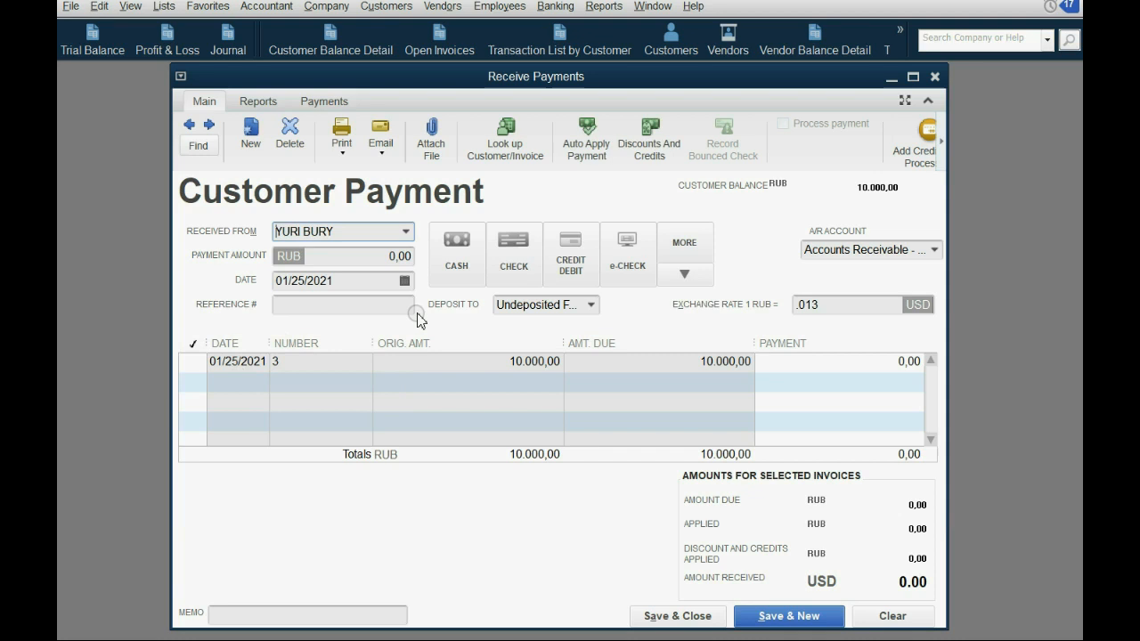
{"action": "left_click", "coordinate": [404, 281]}
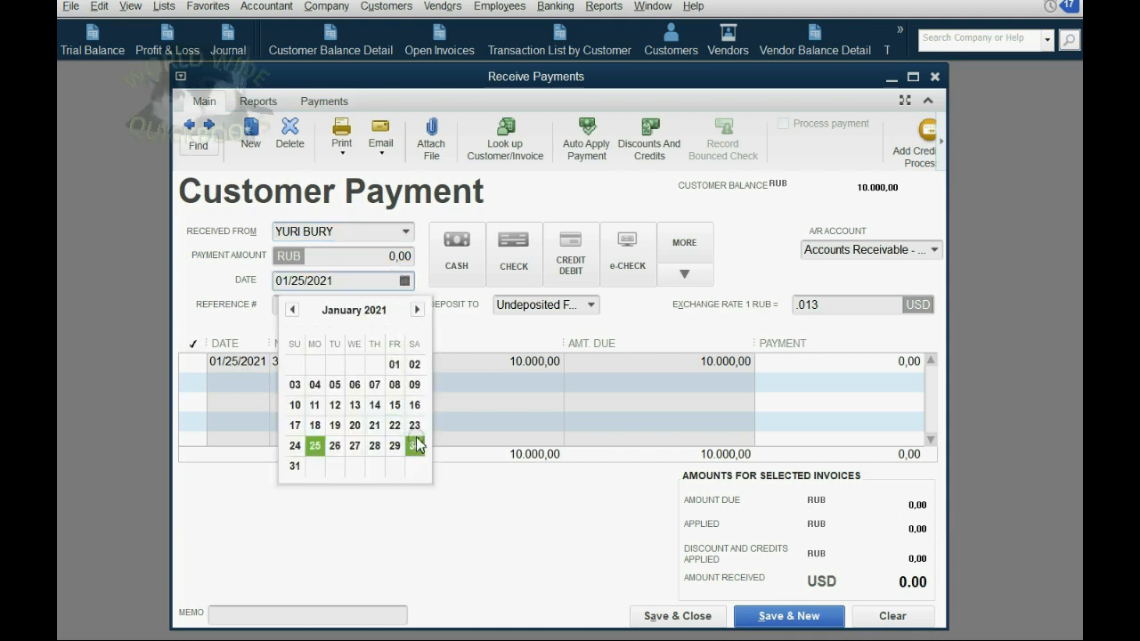
{"action": "left_click", "coordinate": [415, 446]}
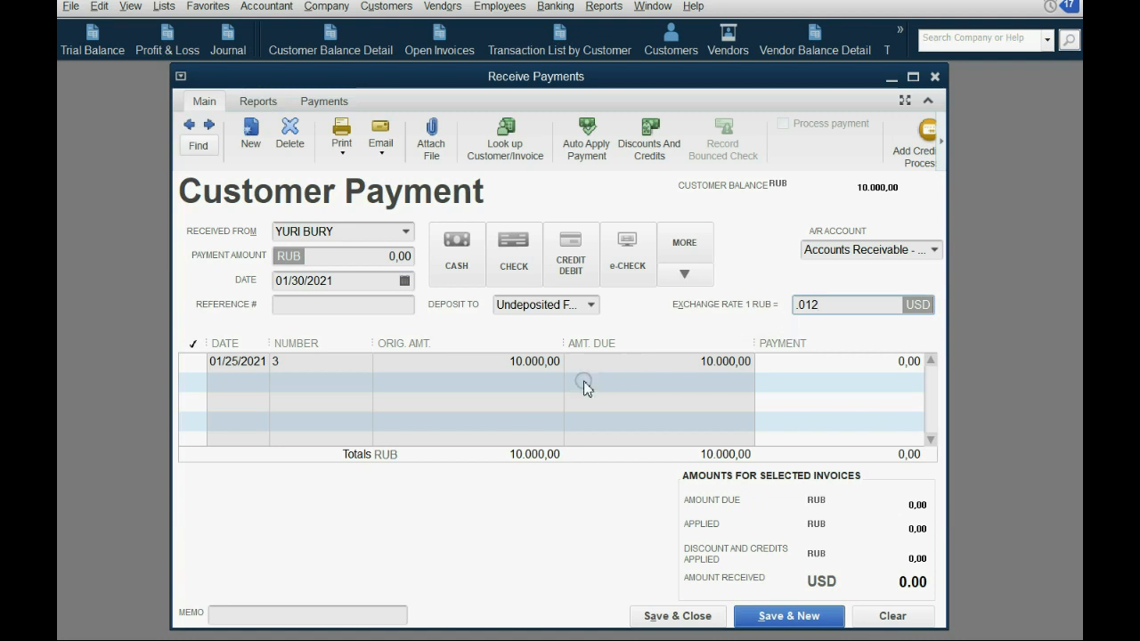
Enter 10,000 RUB, apply it to invoice 3 and save the payment.
{"action": "left_click", "coordinate": [456, 253]}
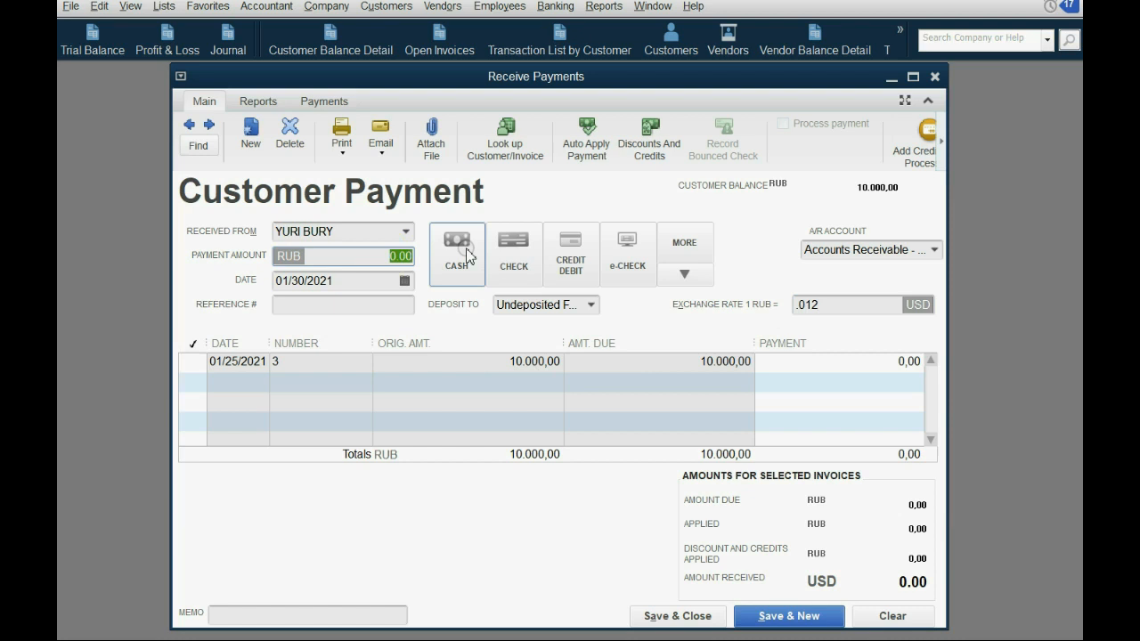
{"action": "type", "text": "10000"}
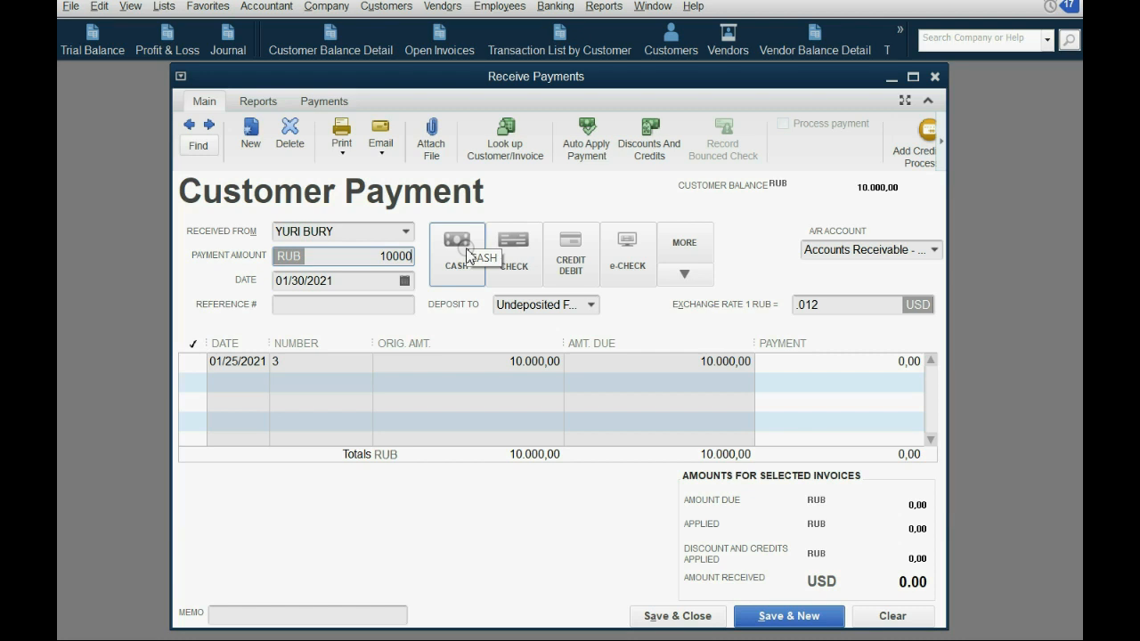
{"action": "left_click", "coordinate": [583, 139]}
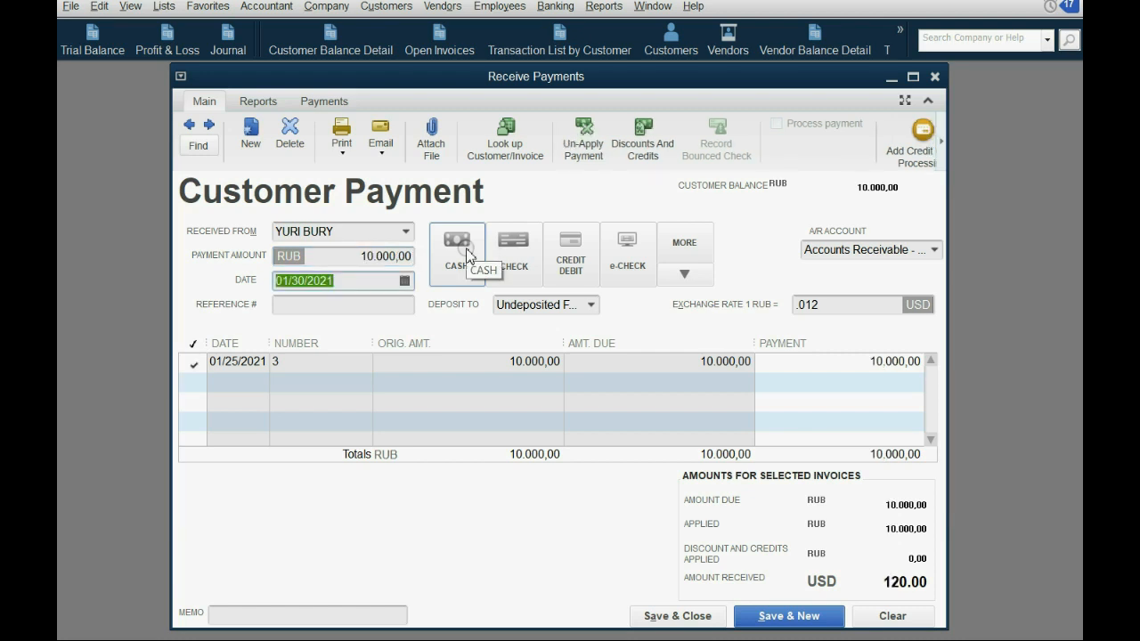
{"action": "mouse_move", "coordinate": [826, 306]}
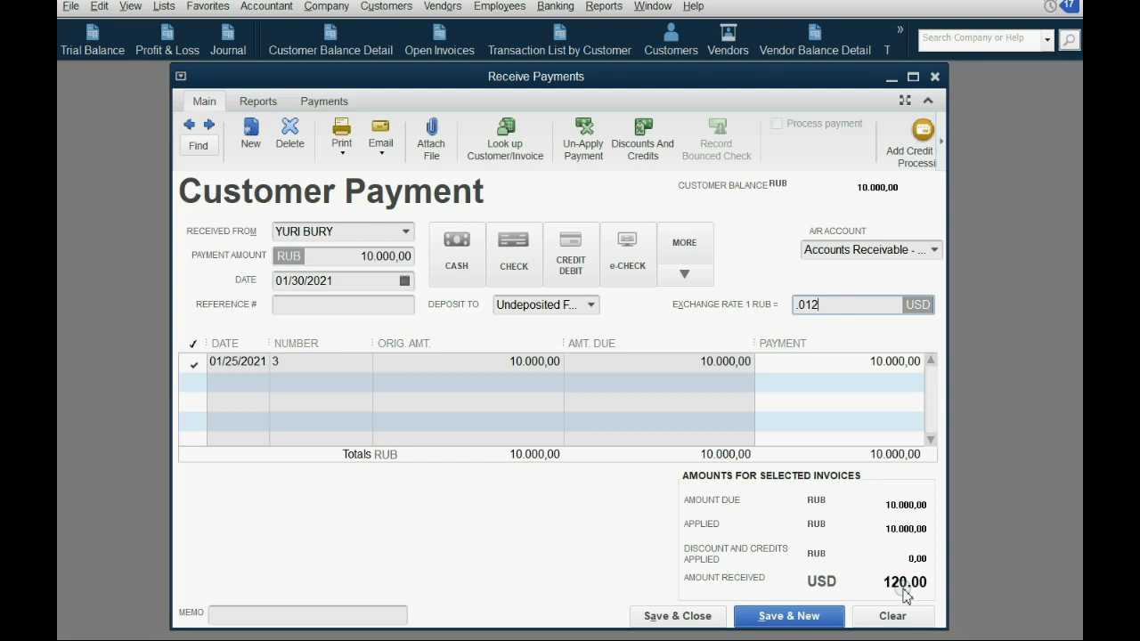
{"action": "left_click", "coordinate": [677, 616]}
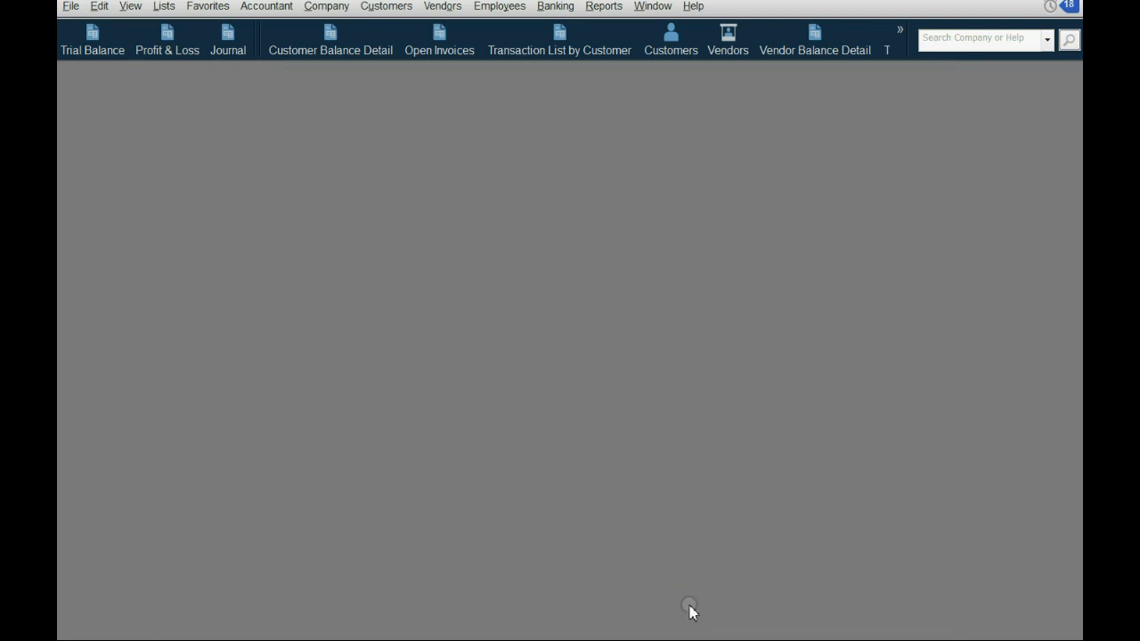
{"action": "left_click", "coordinate": [90, 39]}
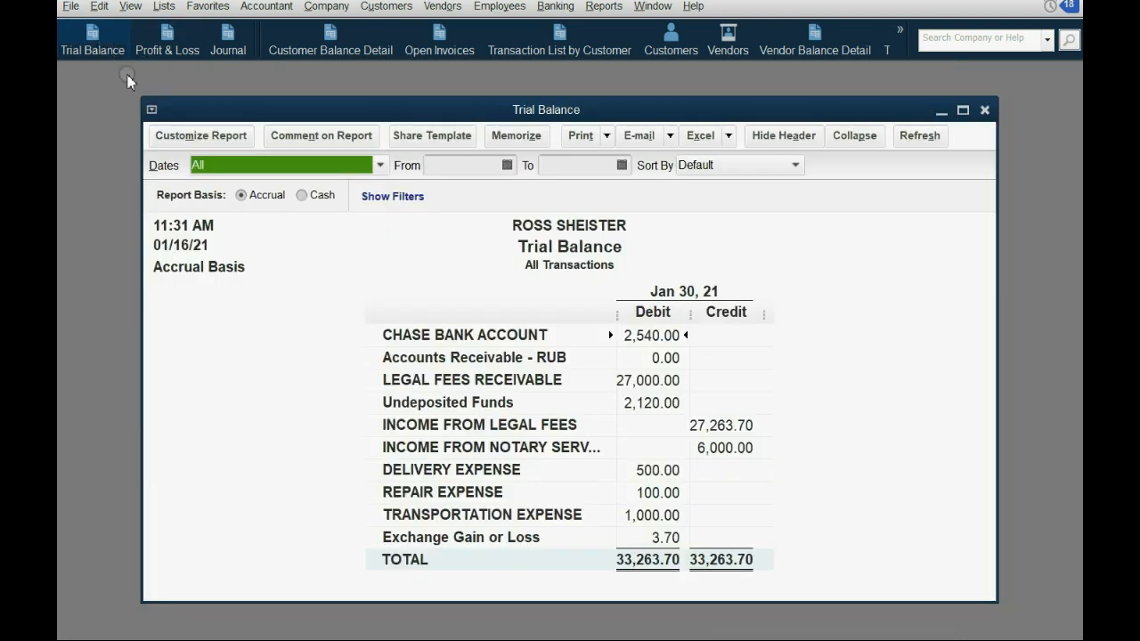
{"action": "mouse_move", "coordinate": [691, 495]}
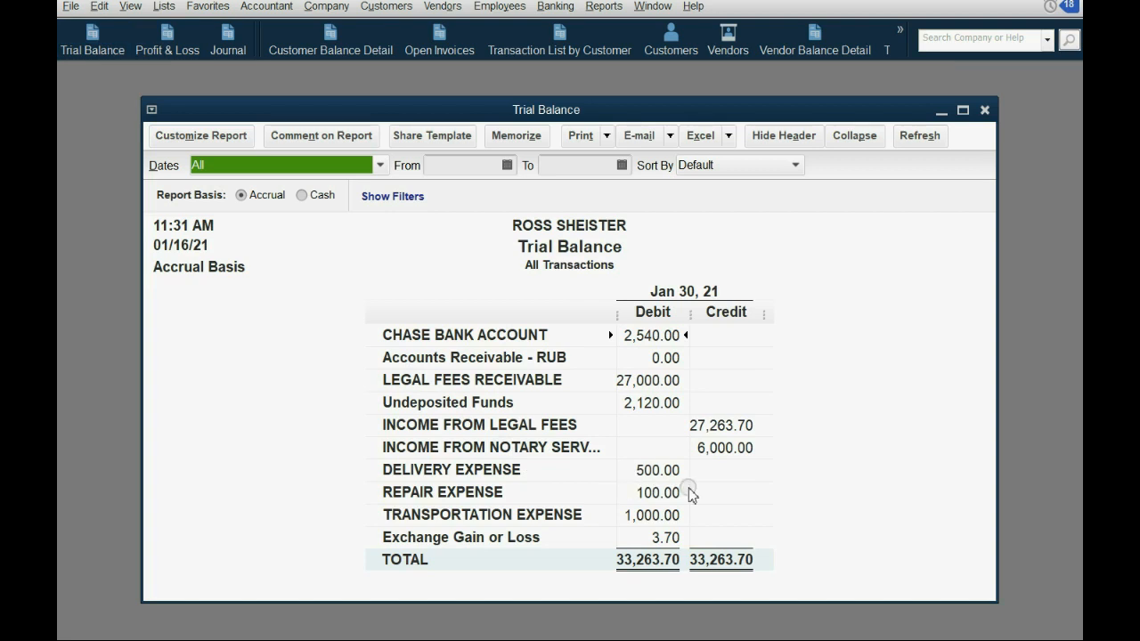
{"action": "mouse_move", "coordinate": [660, 413]}
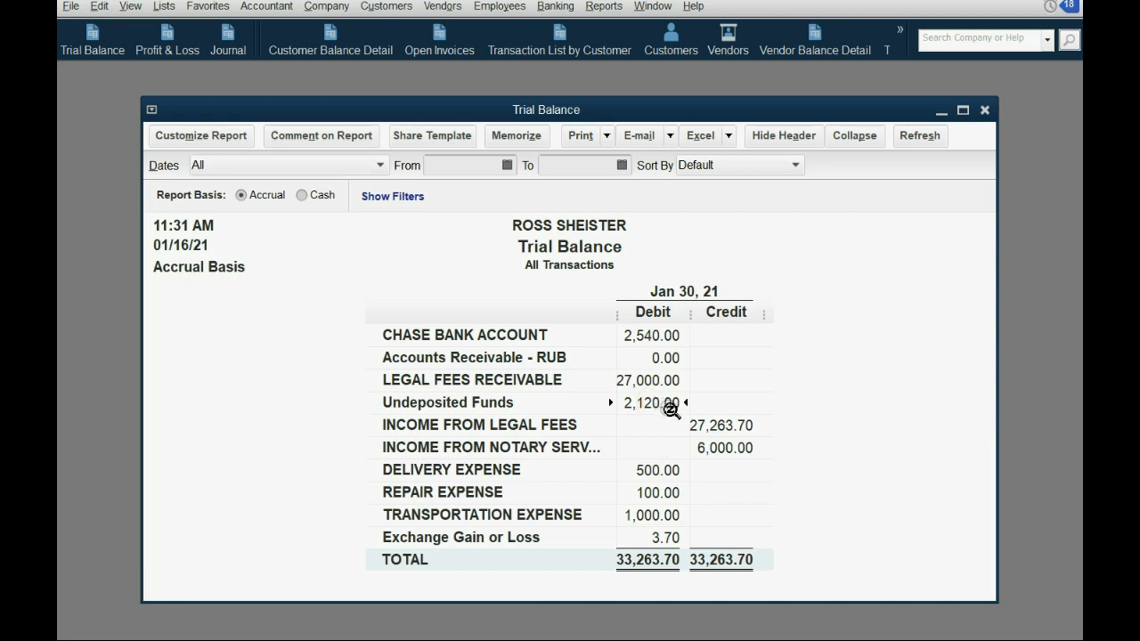
{"action": "mouse_move", "coordinate": [674, 363]}
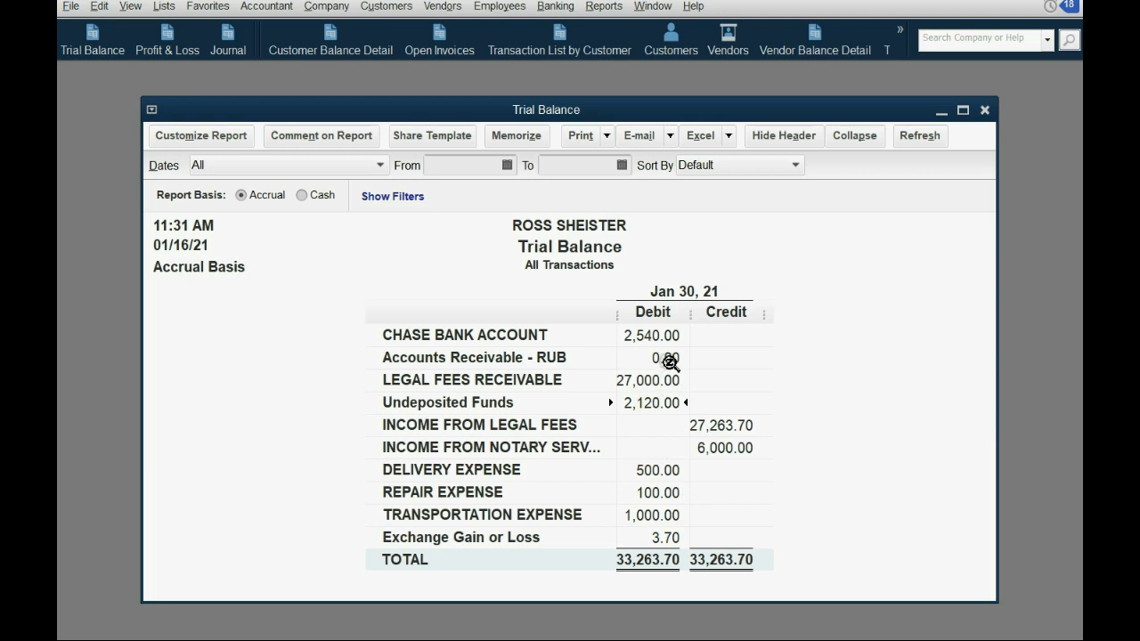
{"action": "mouse_move", "coordinate": [662, 402]}
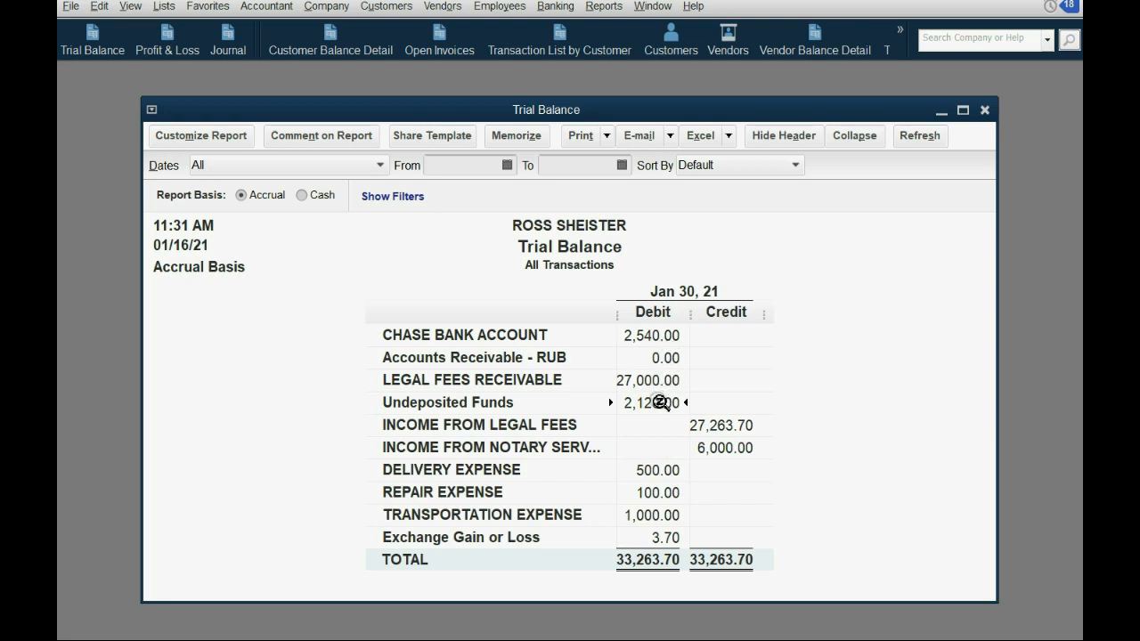
{"action": "mouse_move", "coordinate": [666, 406]}
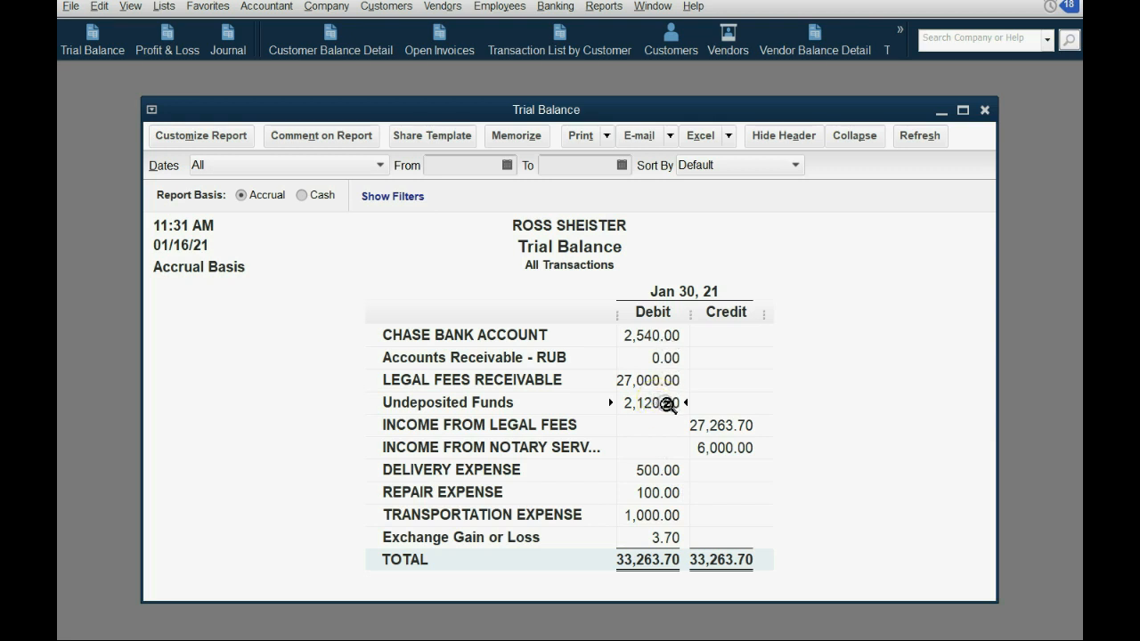
{"action": "mouse_move", "coordinate": [666, 358]}
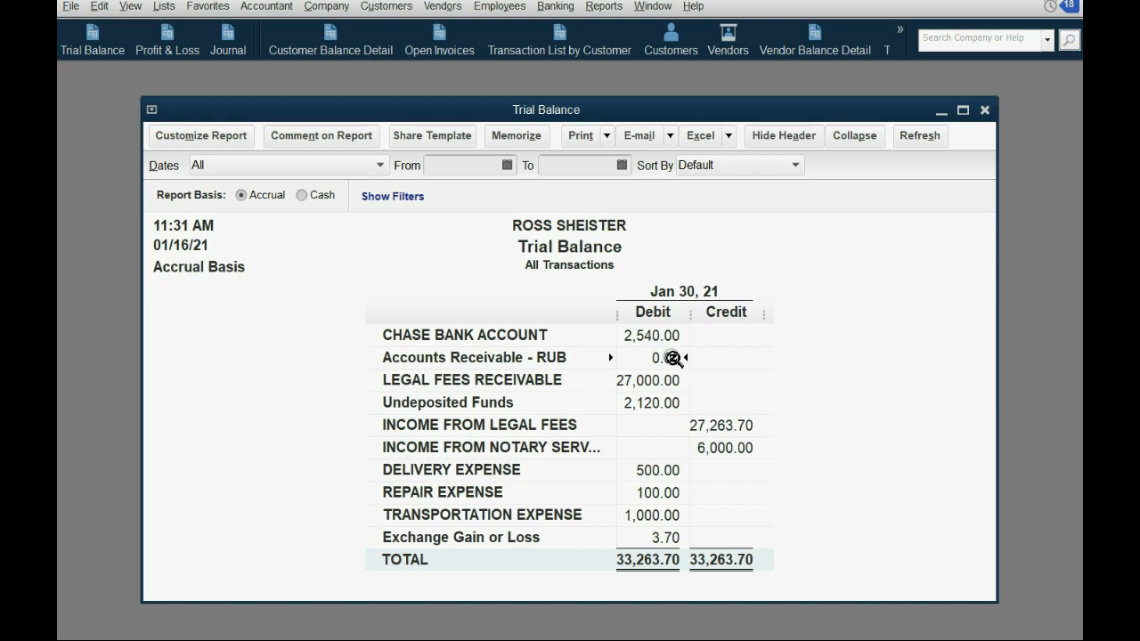
{"action": "mouse_move", "coordinate": [677, 538]}
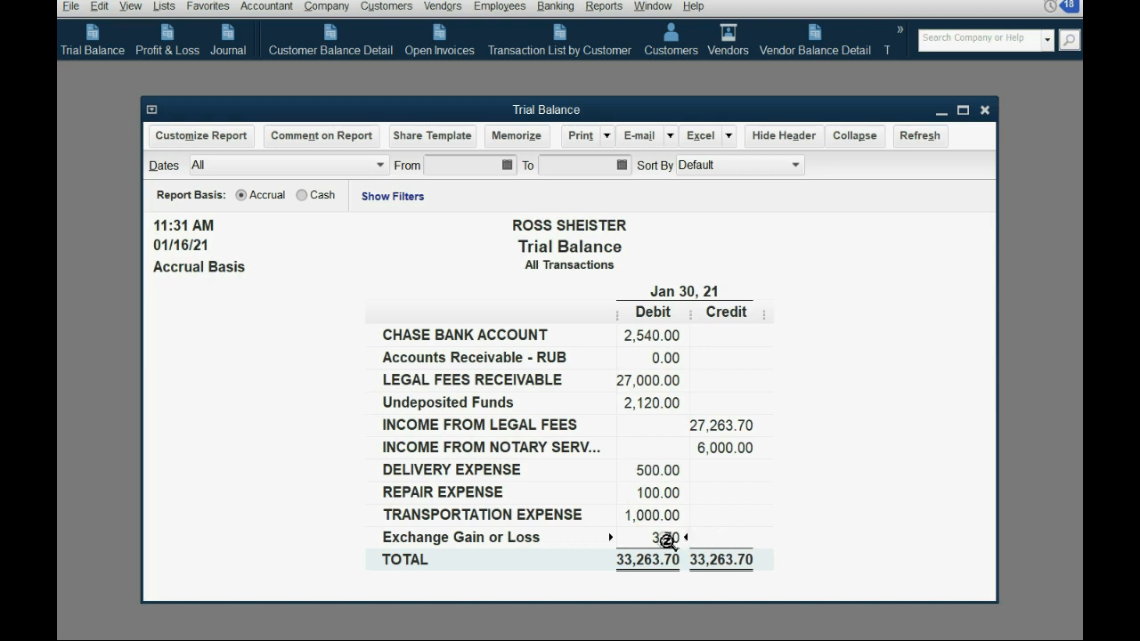
Drill into the Exchange Gain or Loss balance (10.00 debit, 6.30 credit, net 3.70), then return to the slides.
{"action": "double_click", "coordinate": [652, 538]}
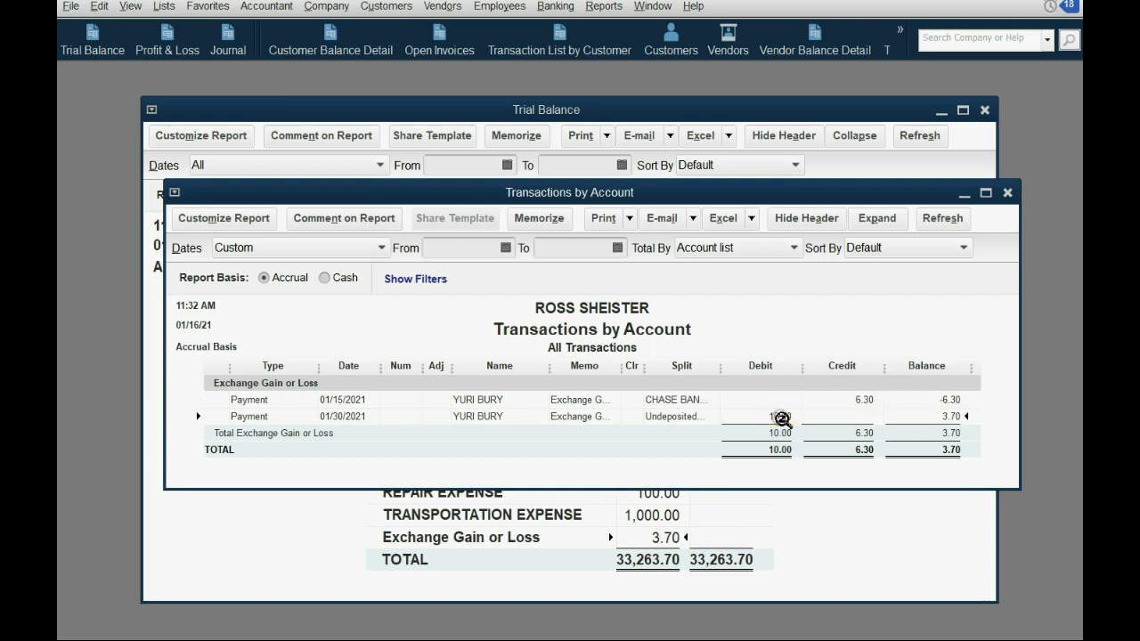
{"action": "mouse_move", "coordinate": [353, 421]}
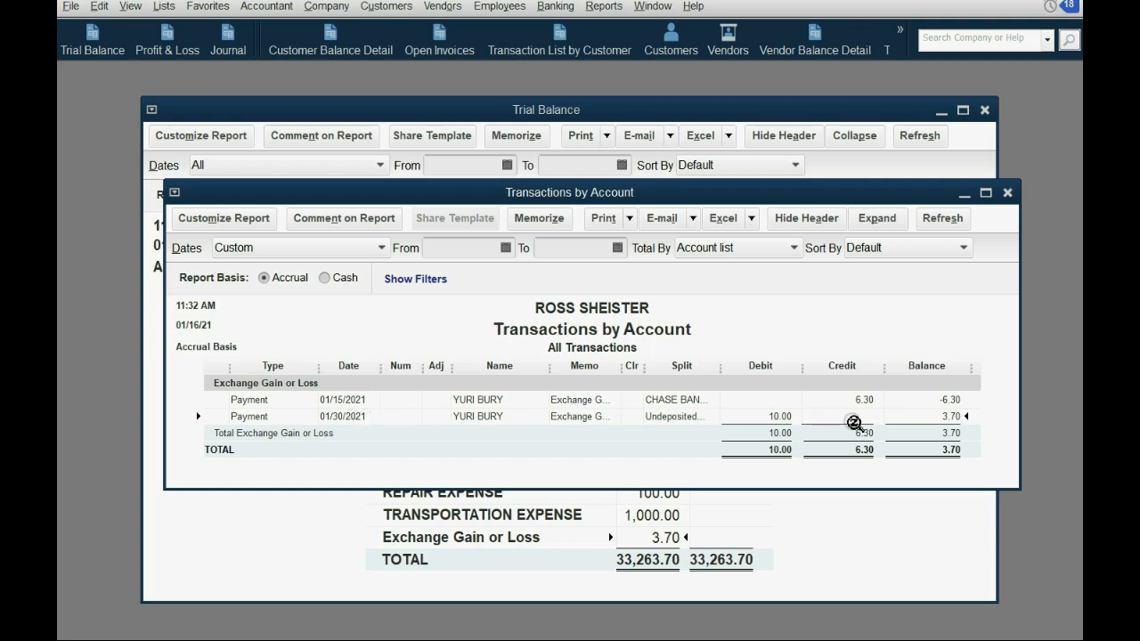
{"action": "mouse_move", "coordinate": [917, 419]}
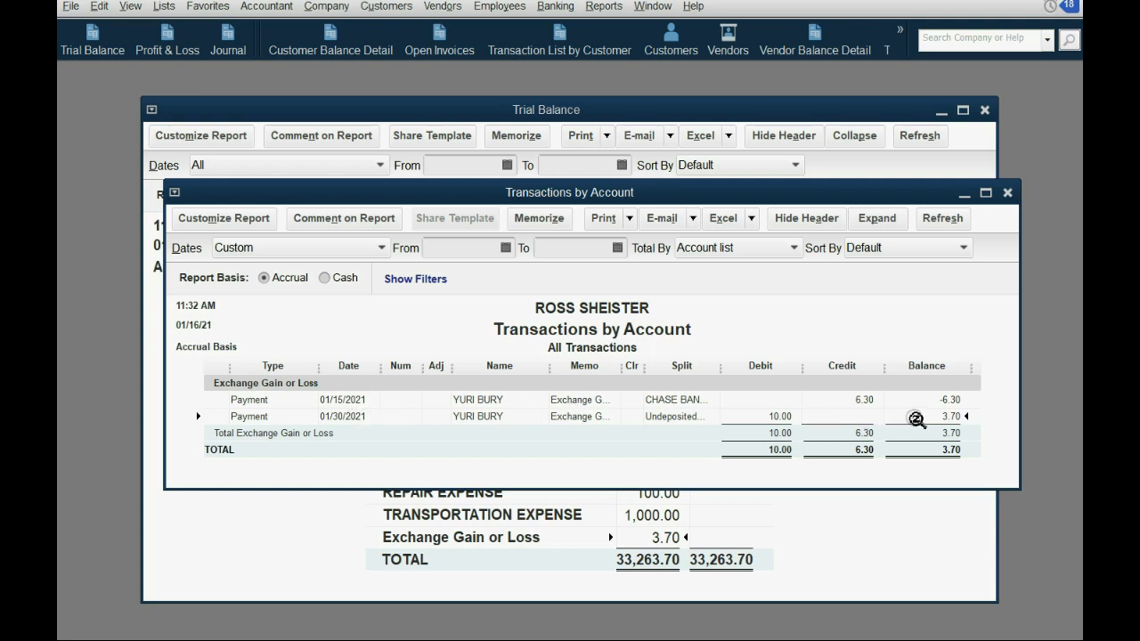
{"action": "mouse_move", "coordinate": [907, 417]}
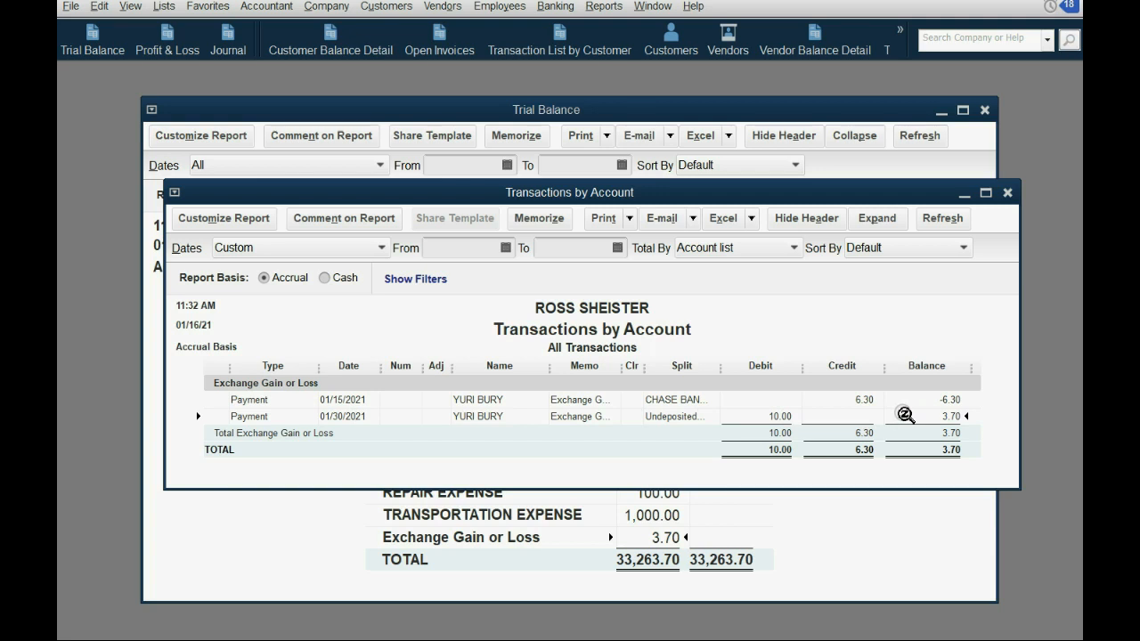
{"action": "left_click", "coordinate": [1008, 192]}
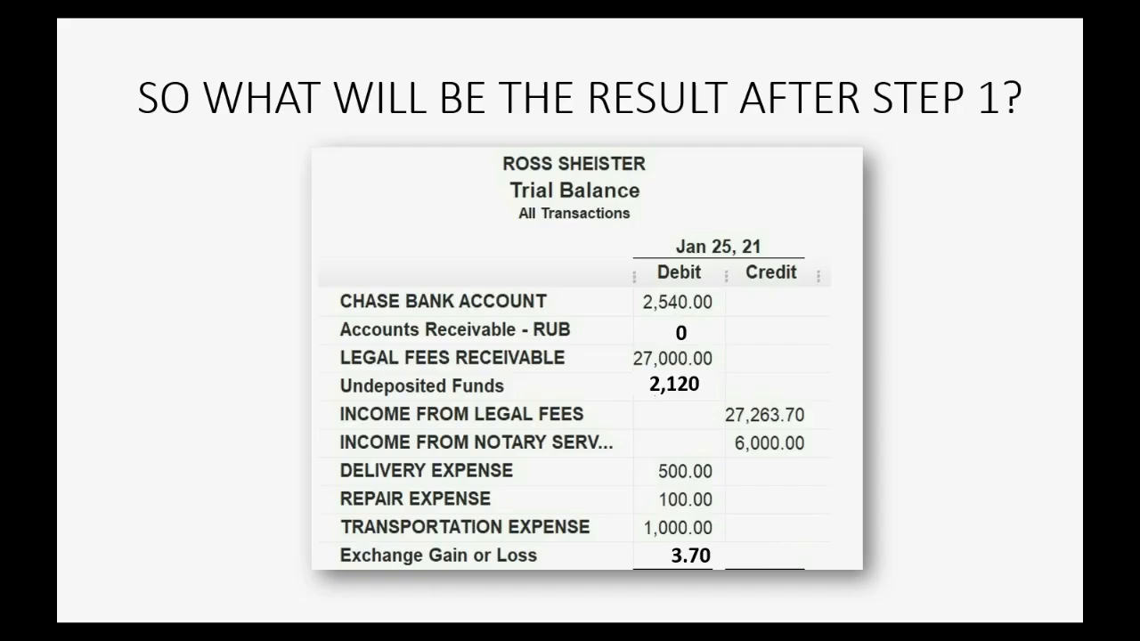
Show the 'Result after step 1' slide and return to the QuickBooks Trial Balance.
{"action": "left_click", "coordinate": [873, 563]}
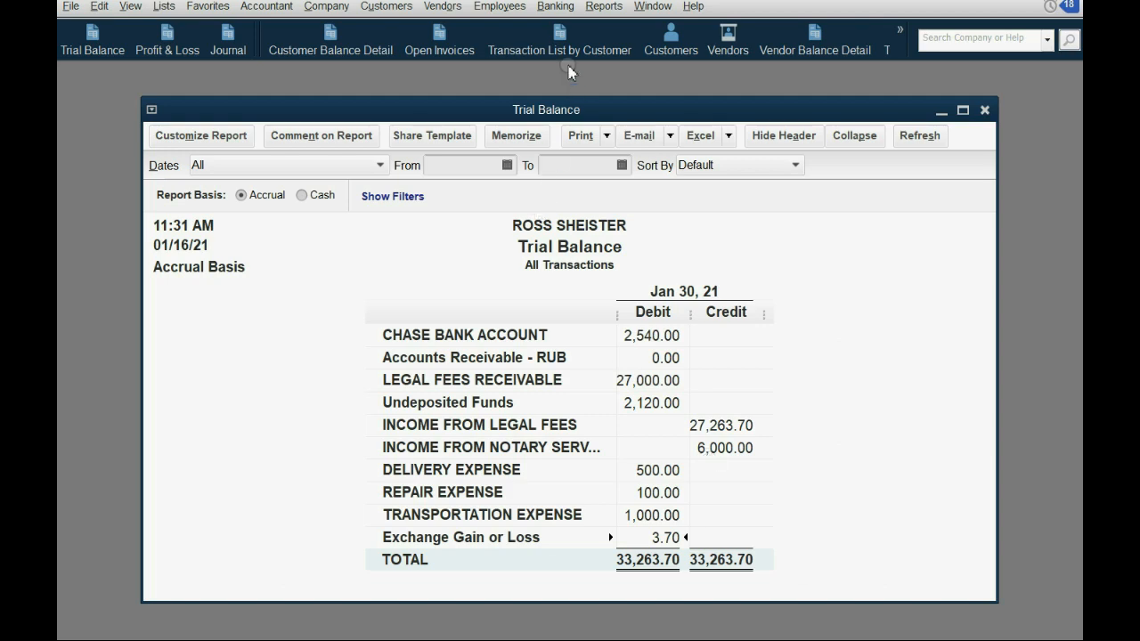
Start Make Deposits filtered to Russian Ruble and select the 10,000 RUB payment for Chase Bank.
{"action": "left_click", "coordinate": [555, 7]}
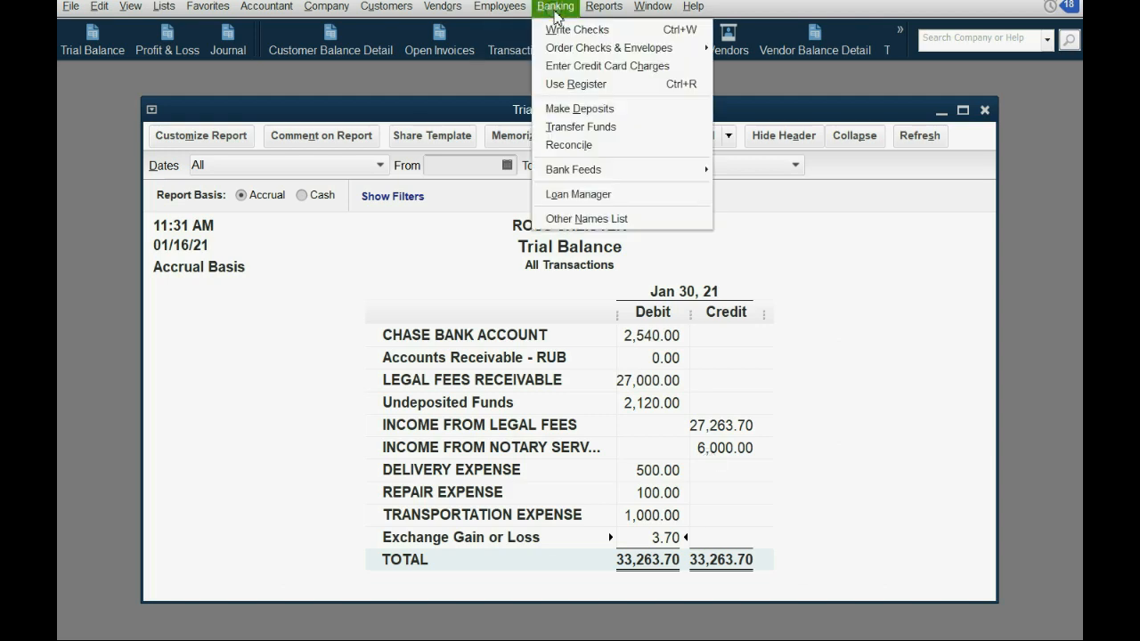
{"action": "left_click", "coordinate": [581, 109]}
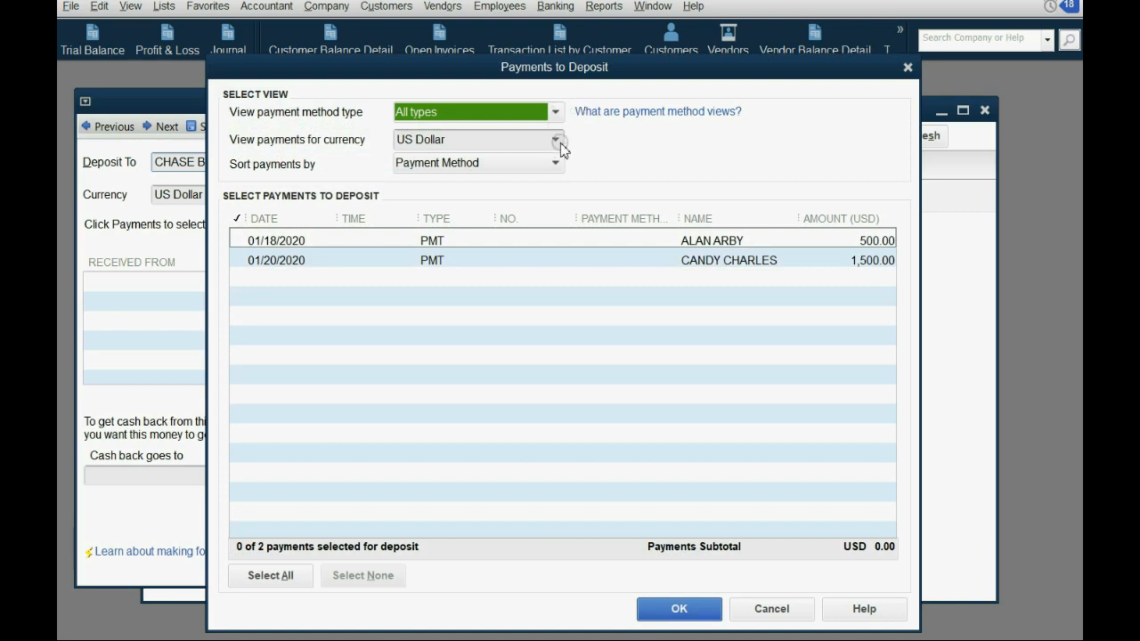
{"action": "mouse_move", "coordinate": [559, 146]}
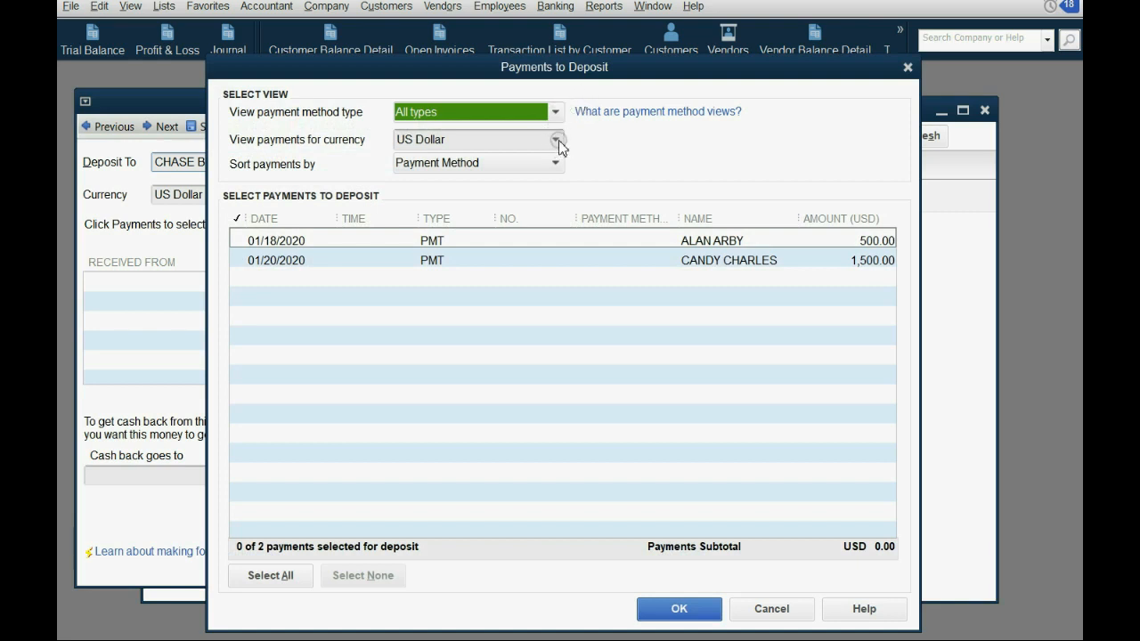
{"action": "left_click", "coordinate": [556, 139]}
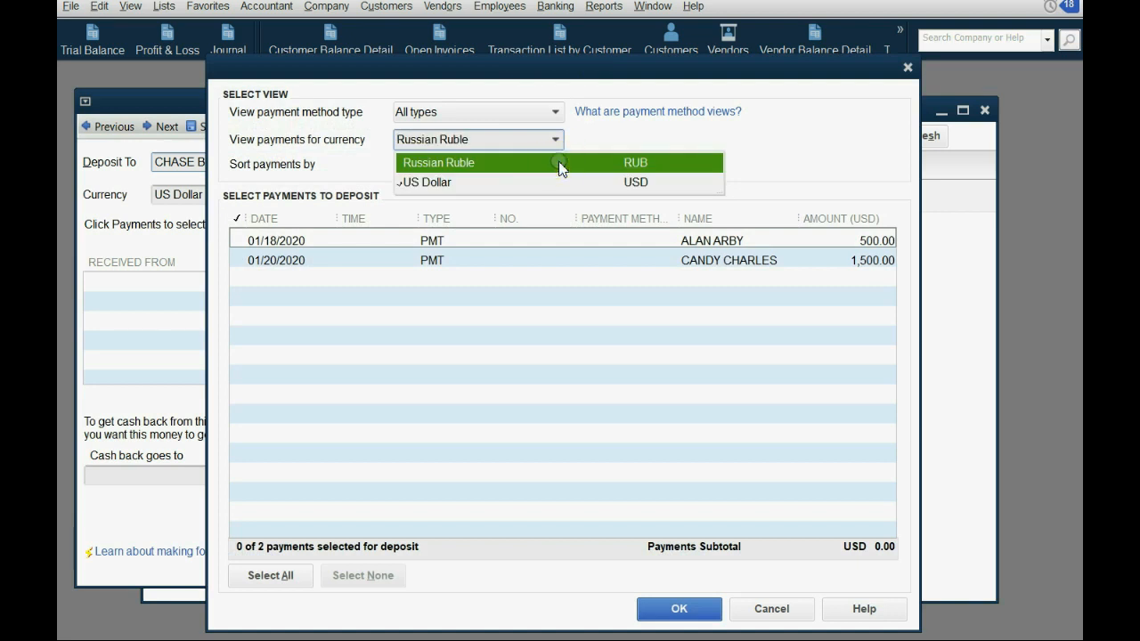
{"action": "left_click", "coordinate": [477, 162]}
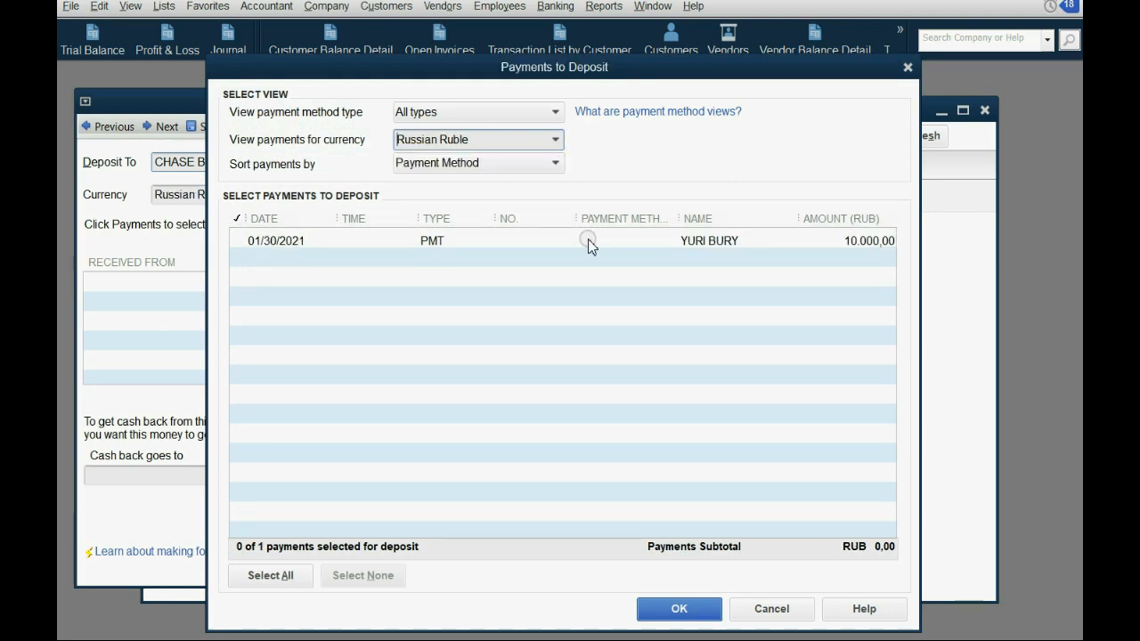
{"action": "left_click", "coordinate": [588, 241]}
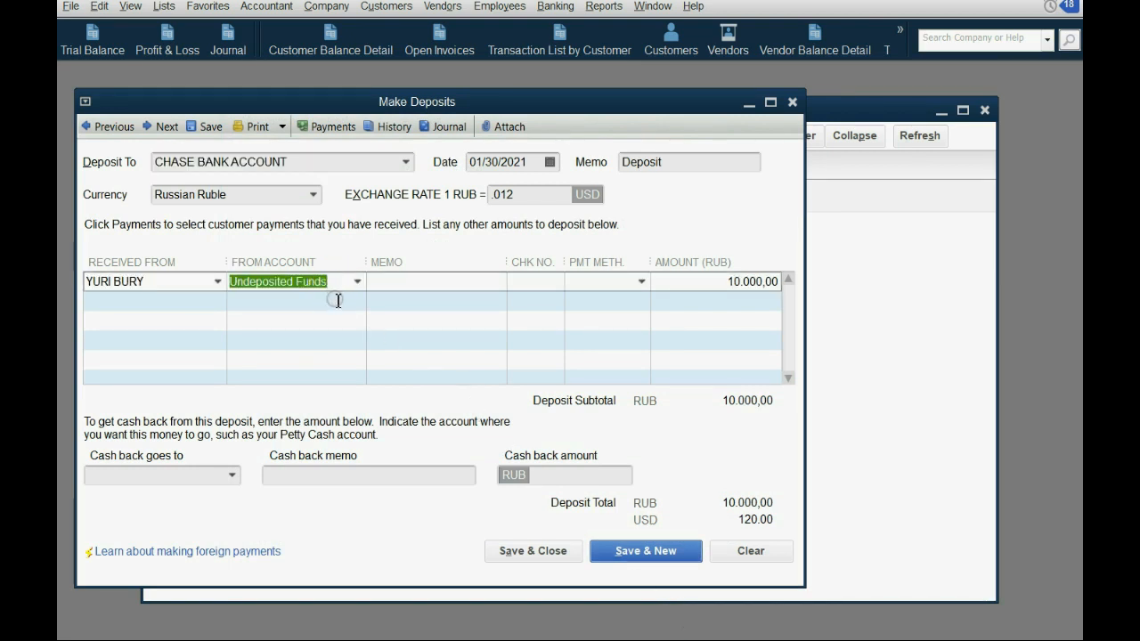
Add a -1,000 RUB deposit line to EXCHANGE AND TRANSFER FEES EXP, cutting the total to 9,000 RUB.
{"action": "left_click", "coordinate": [357, 299]}
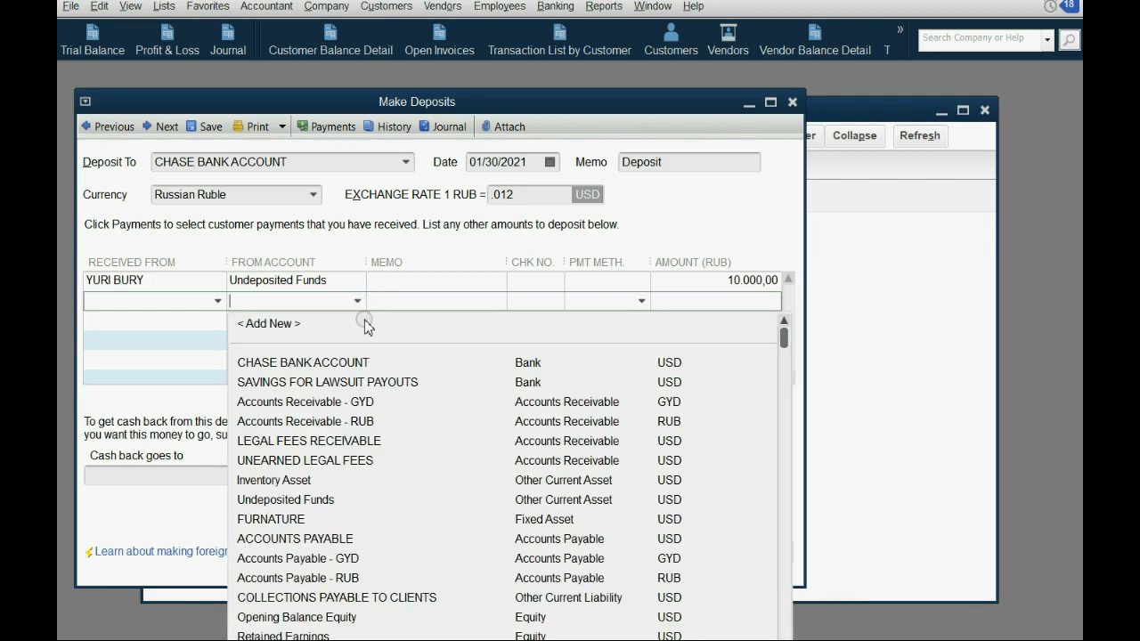
{"action": "scroll", "scroll_direction": "down", "scroll_amount": 3}
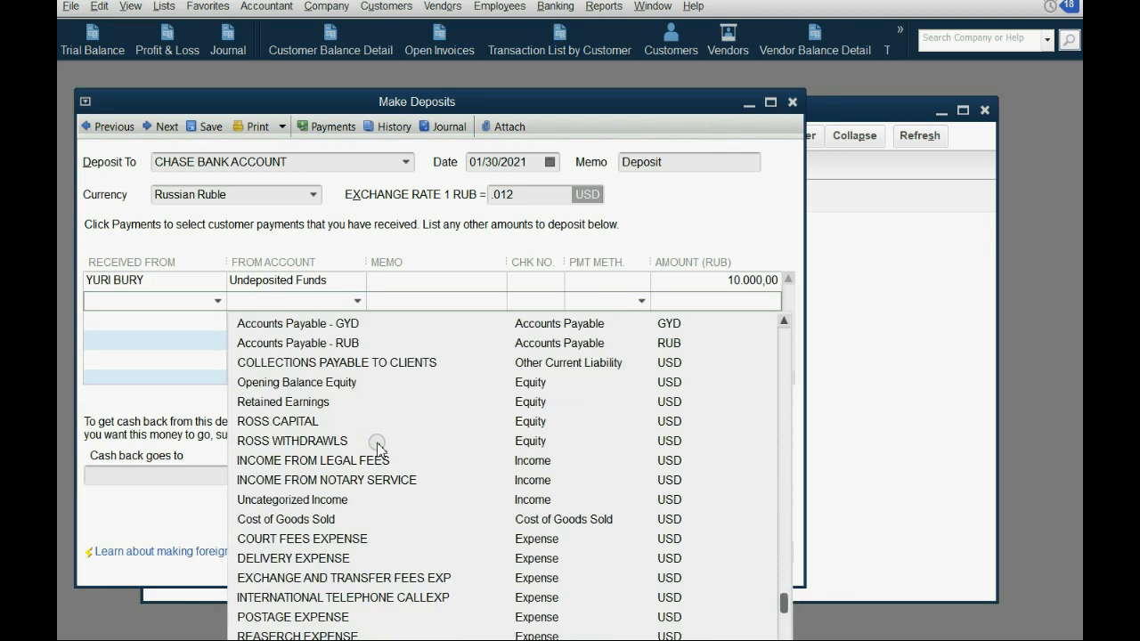
{"action": "mouse_move", "coordinate": [395, 579]}
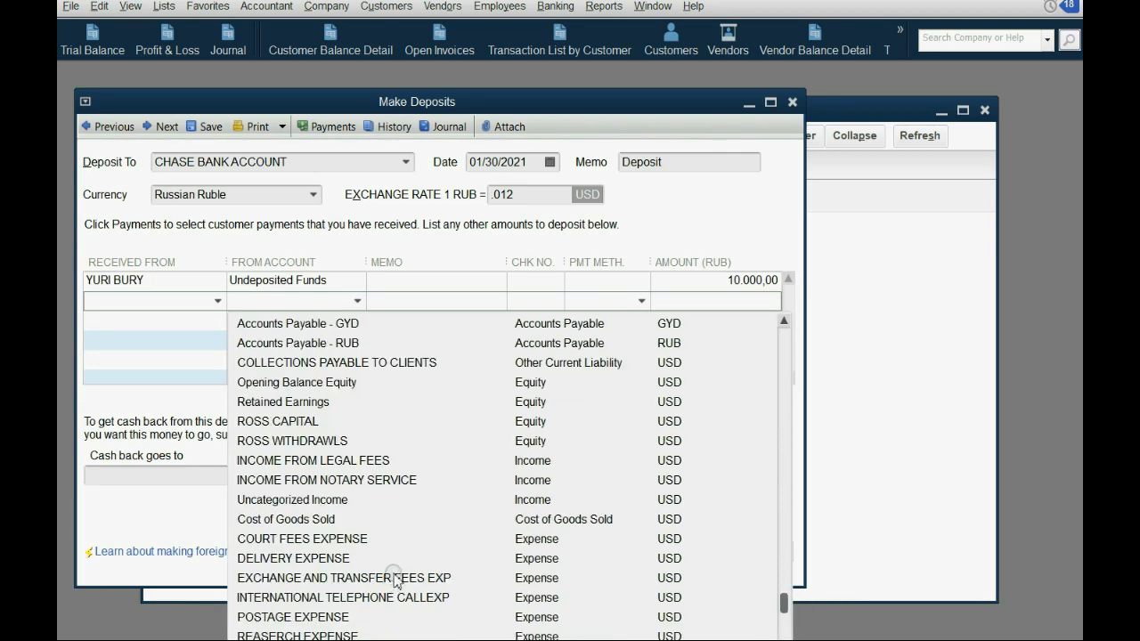
{"action": "left_click", "coordinate": [344, 577]}
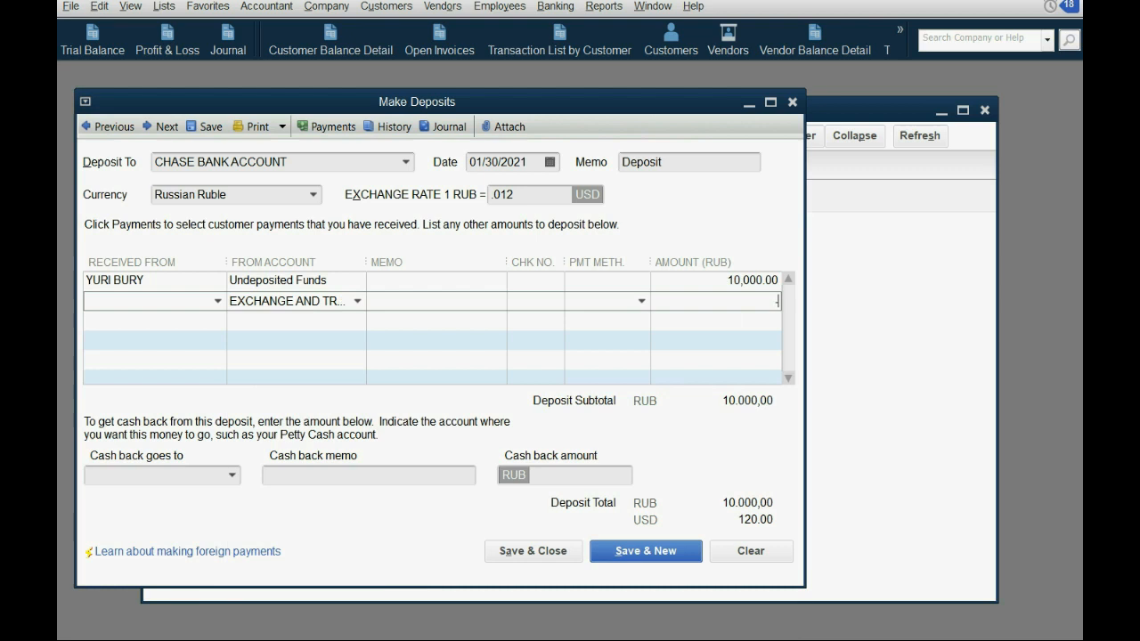
{"action": "type", "text": "-10000,00"}
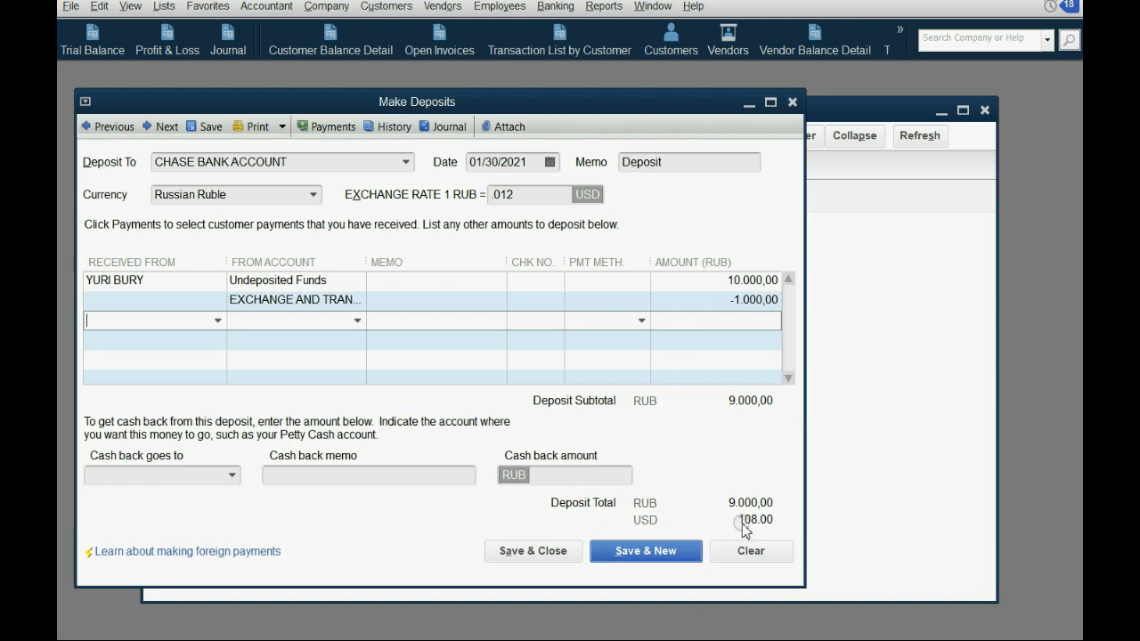
{"action": "mouse_move", "coordinate": [766, 528]}
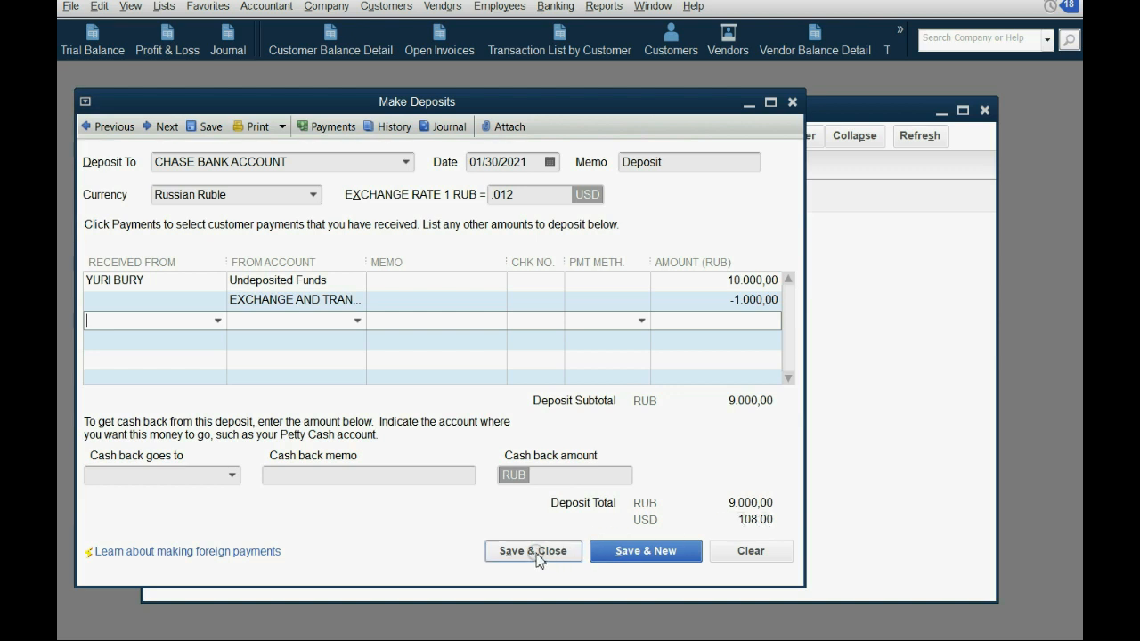
Save the deposit and review the trial balance: Chase Bank 2,648.00, transfer fees 12.00.
{"action": "left_click", "coordinate": [533, 551]}
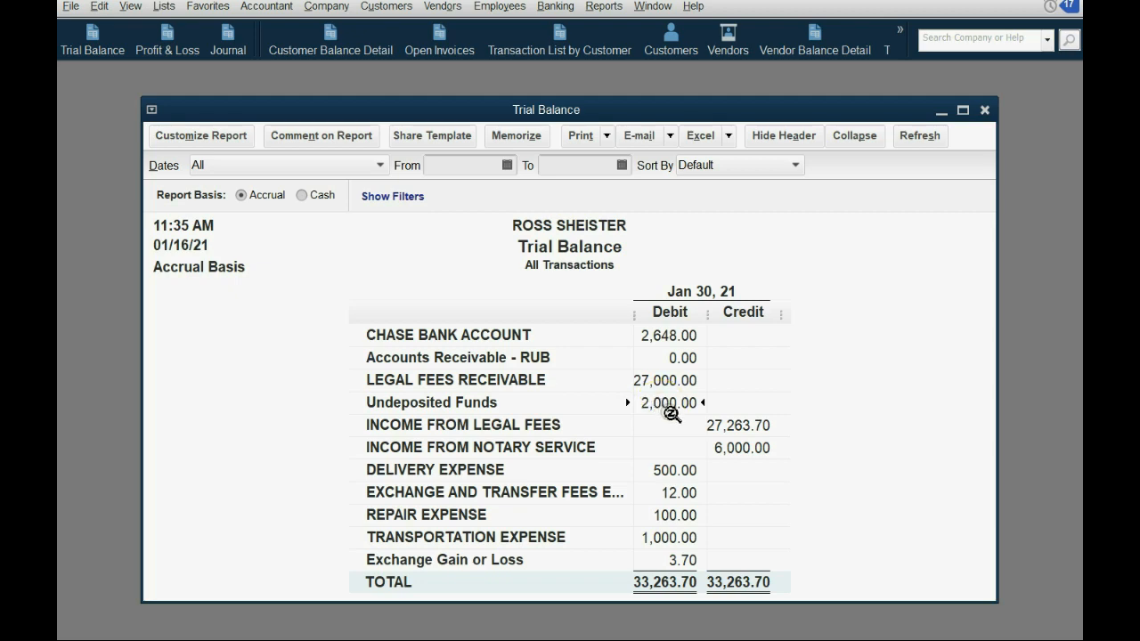
{"action": "mouse_move", "coordinate": [677, 397]}
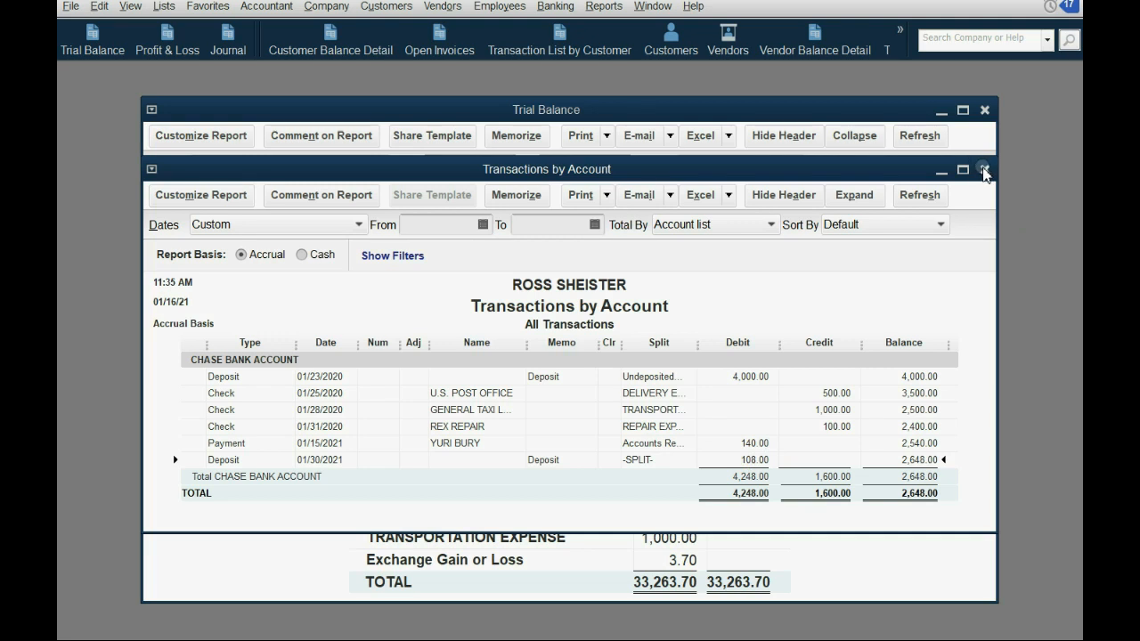
{"action": "left_click", "coordinate": [985, 169]}
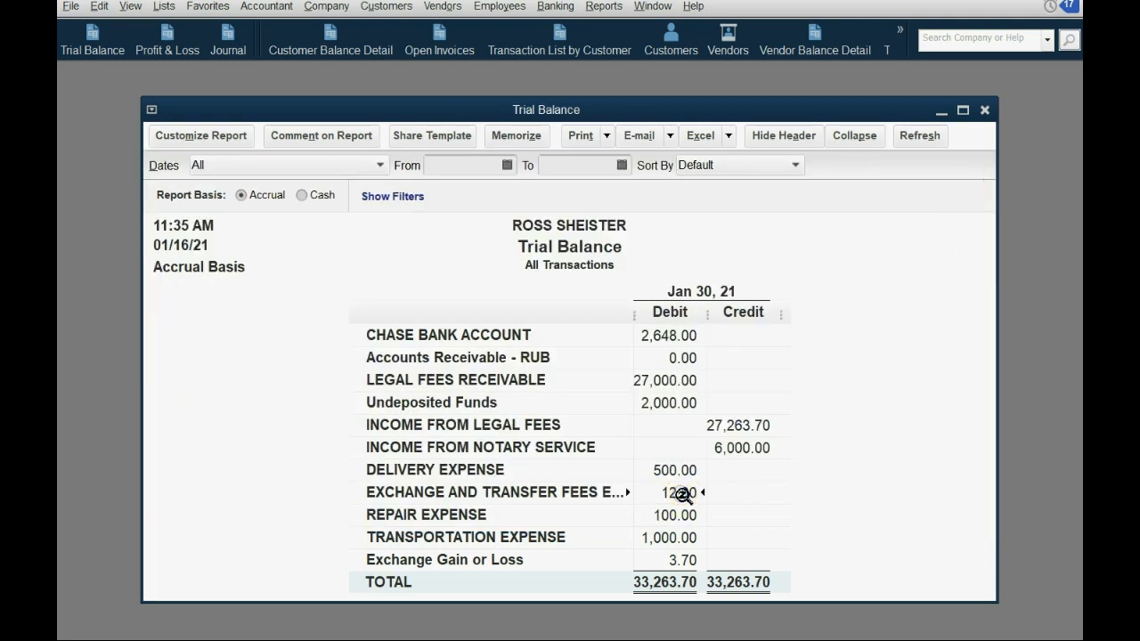
{"action": "mouse_move", "coordinate": [792, 538]}
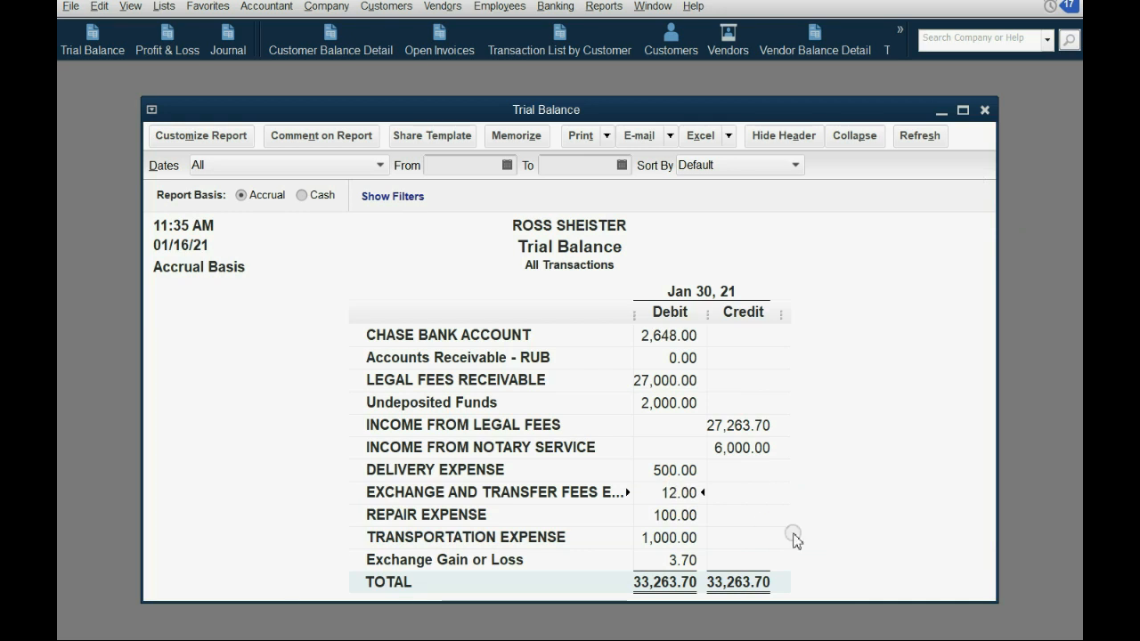